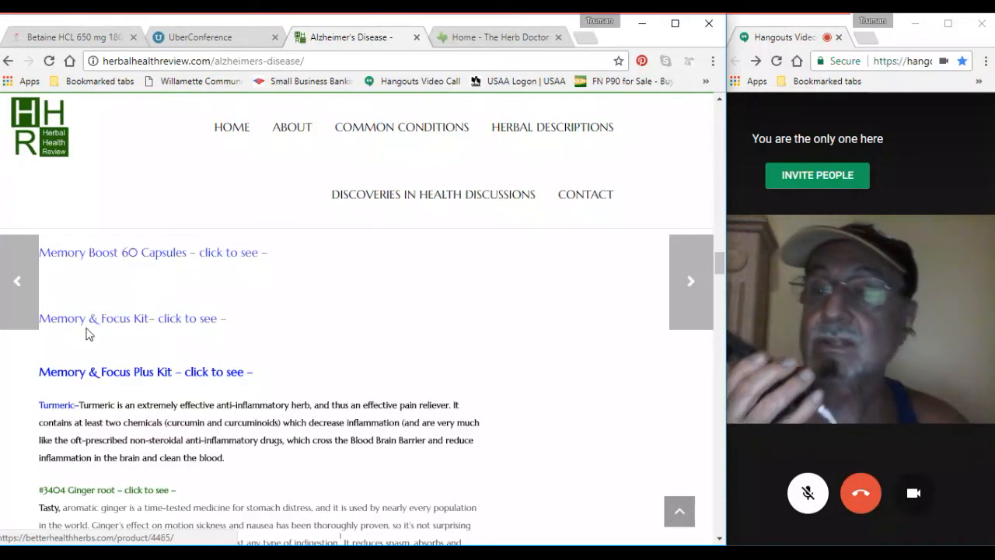
{"action": "mouse_move", "coordinate": [143, 320]}
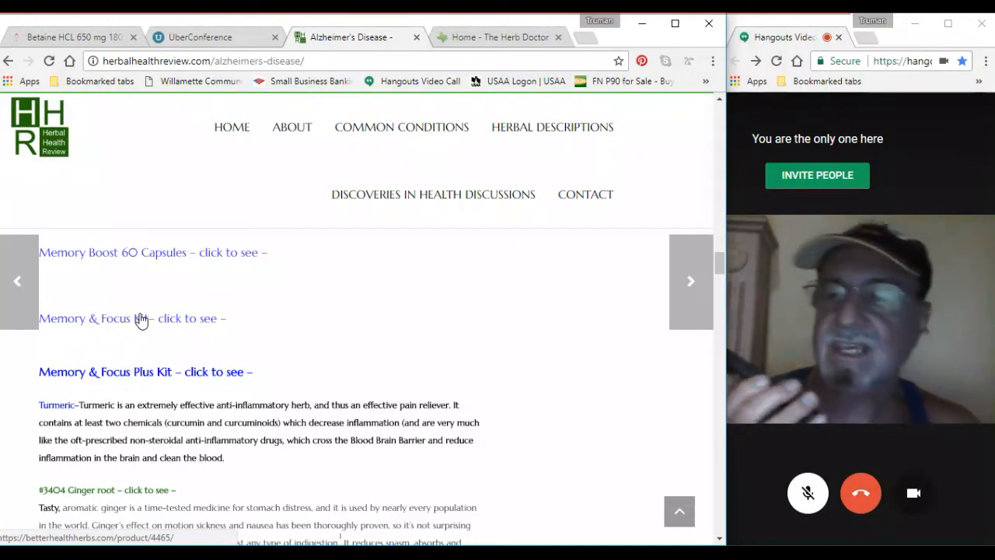
Step: Scroll past the Memory product links to the Turmeric and #3404 Ginger root paragraphs
{"action": "scroll", "scroll_direction": "down", "scroll_amount": 3}
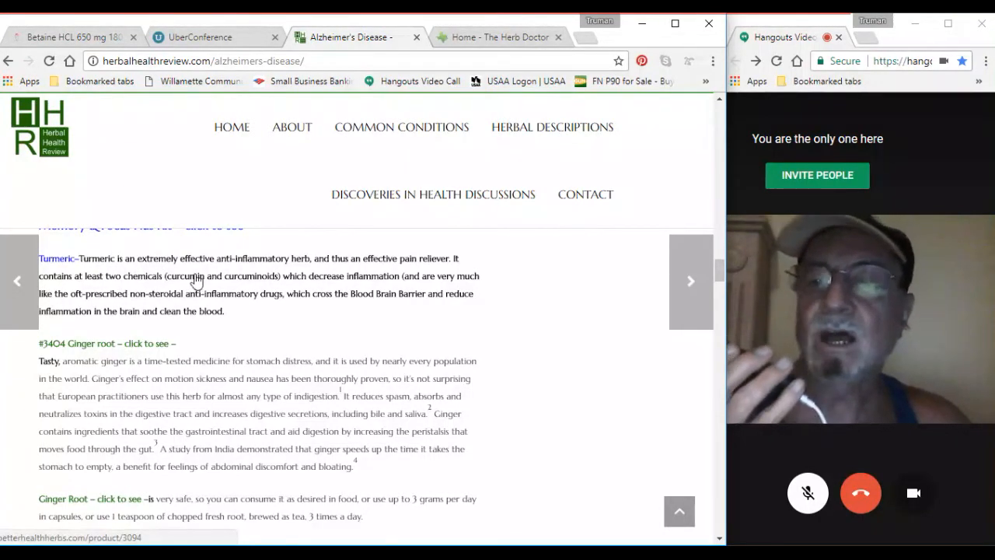
{"action": "mouse_move", "coordinate": [247, 280]}
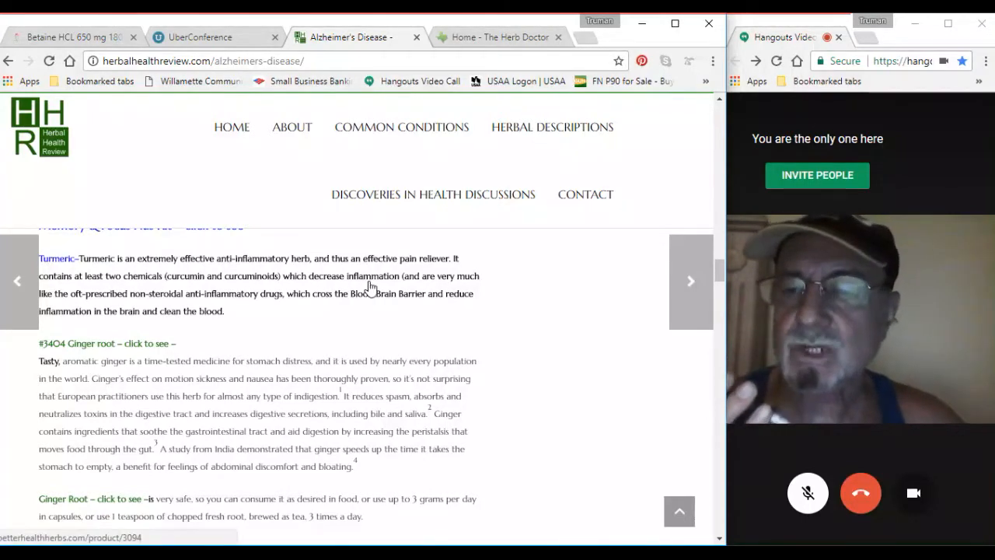
{"action": "mouse_move", "coordinate": [253, 292]}
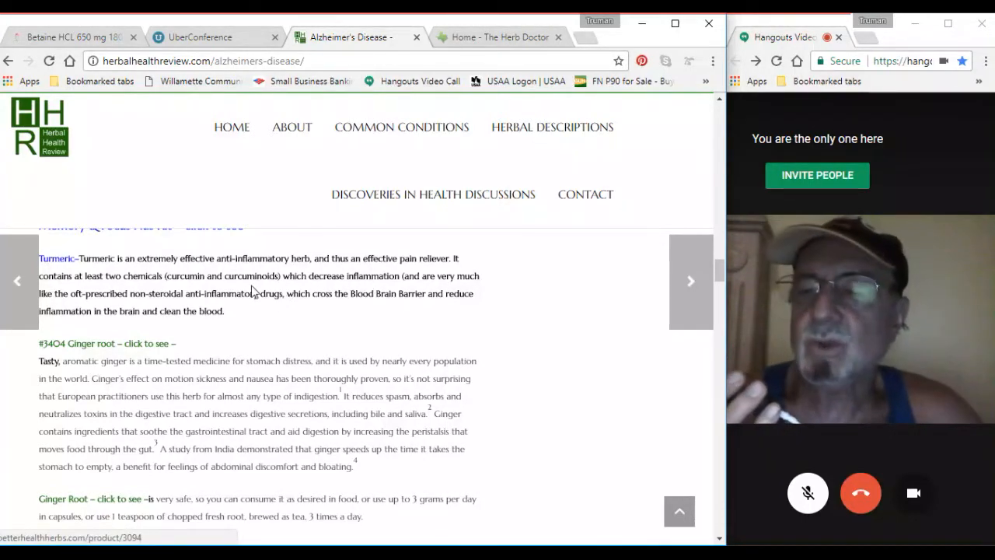
Step: Scroll to the Ginger Root dosage paragraph and the #3043 Astragalus section
{"action": "scroll", "scroll_direction": "down", "scroll_amount": 3}
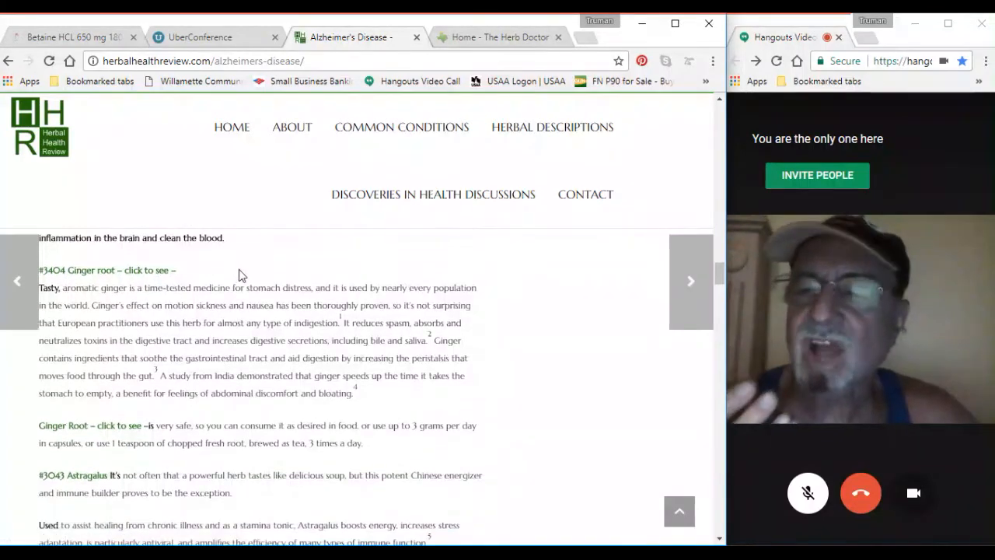
{"action": "mouse_move", "coordinate": [263, 267]}
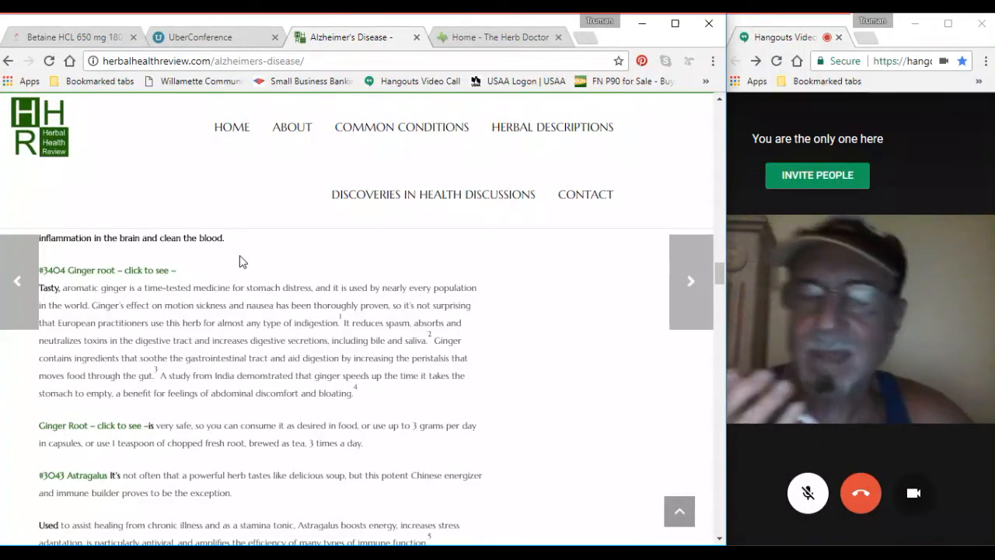
{"action": "mouse_move", "coordinate": [224, 258]}
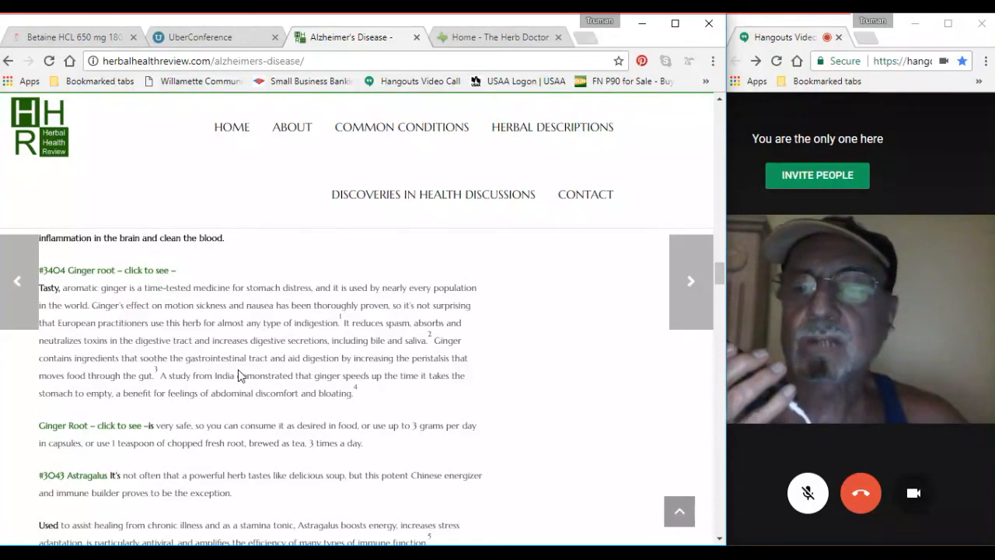
{"action": "scroll", "scroll_direction": "down", "scroll_amount": 3}
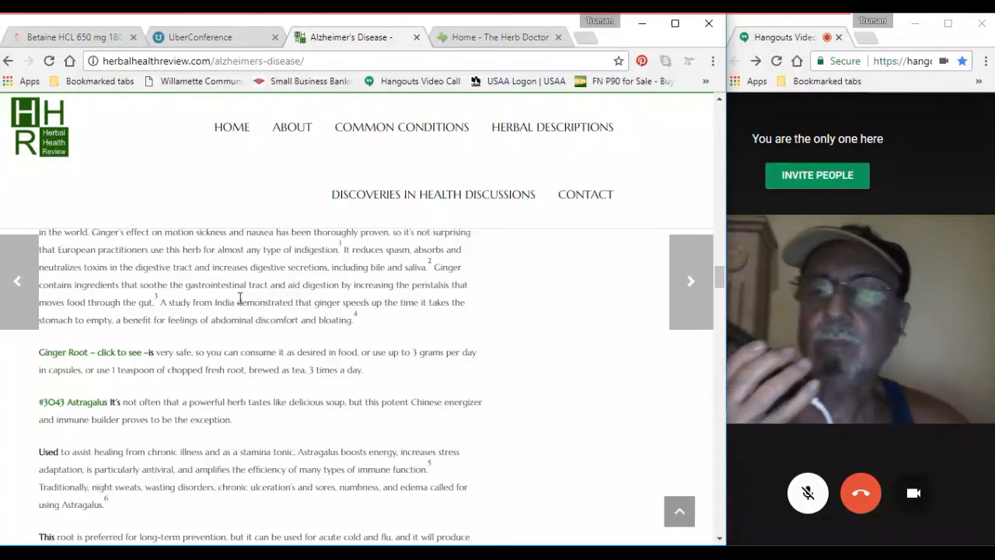
Step: Scroll past the Astragalus paragraphs to the #3407 Ginkgo leaf section and its memory benefits
{"action": "scroll", "scroll_direction": "down", "scroll_amount": 3}
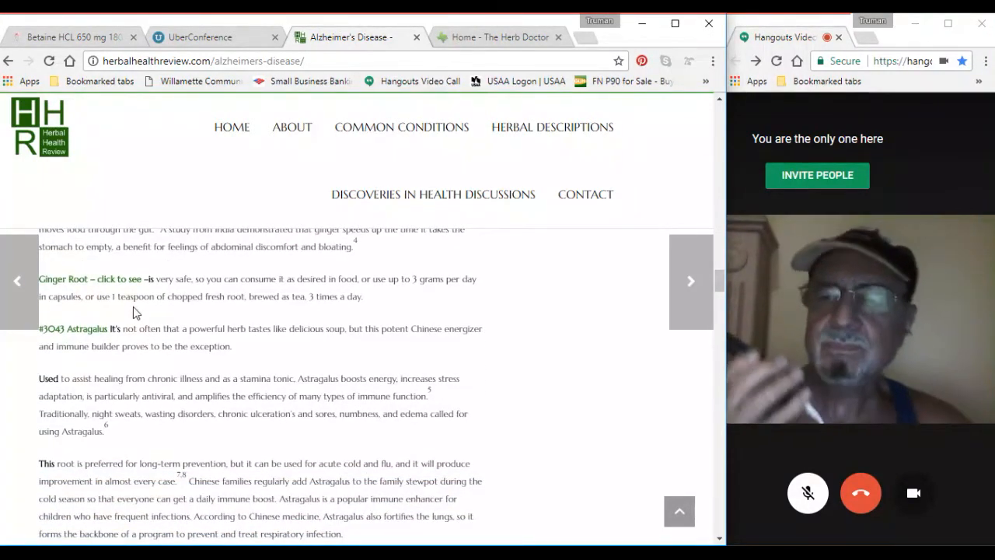
{"action": "scroll", "scroll_direction": "down", "scroll_amount": 3}
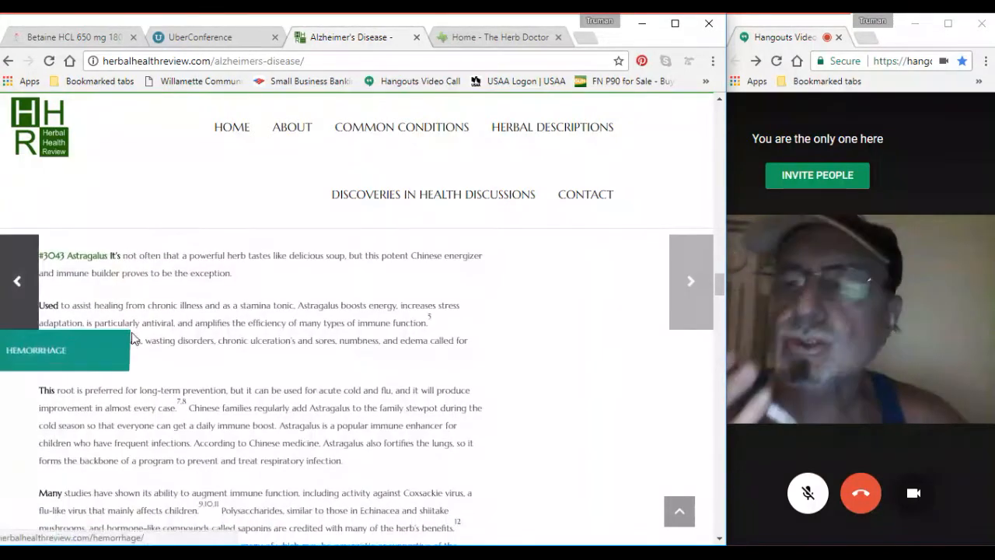
{"action": "mouse_move", "coordinate": [480, 358]}
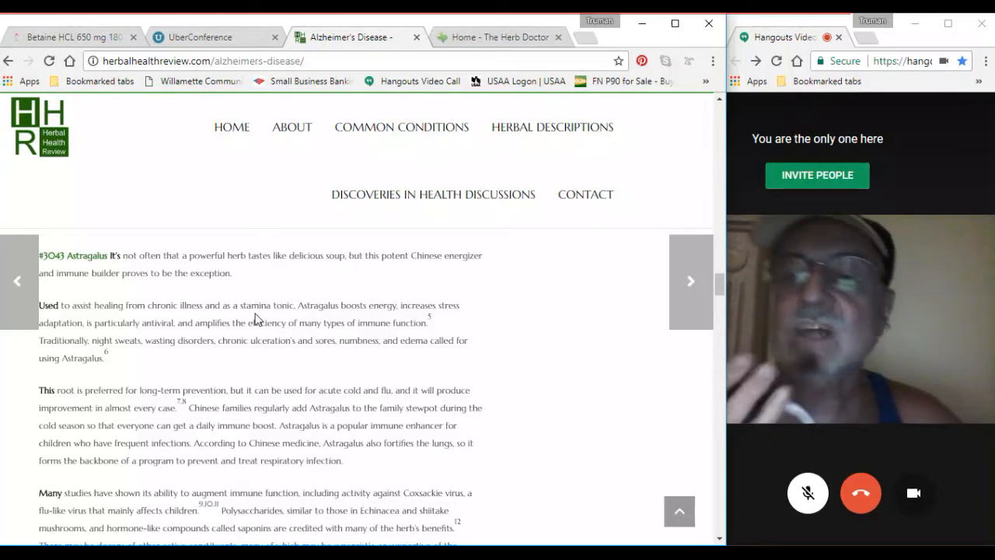
{"action": "mouse_move", "coordinate": [123, 274]}
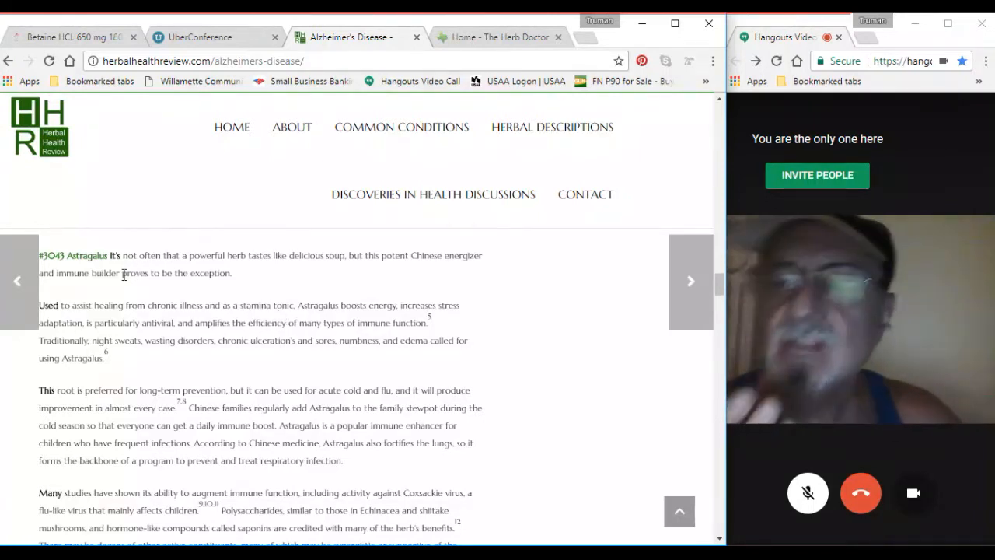
{"action": "mouse_move", "coordinate": [101, 264]}
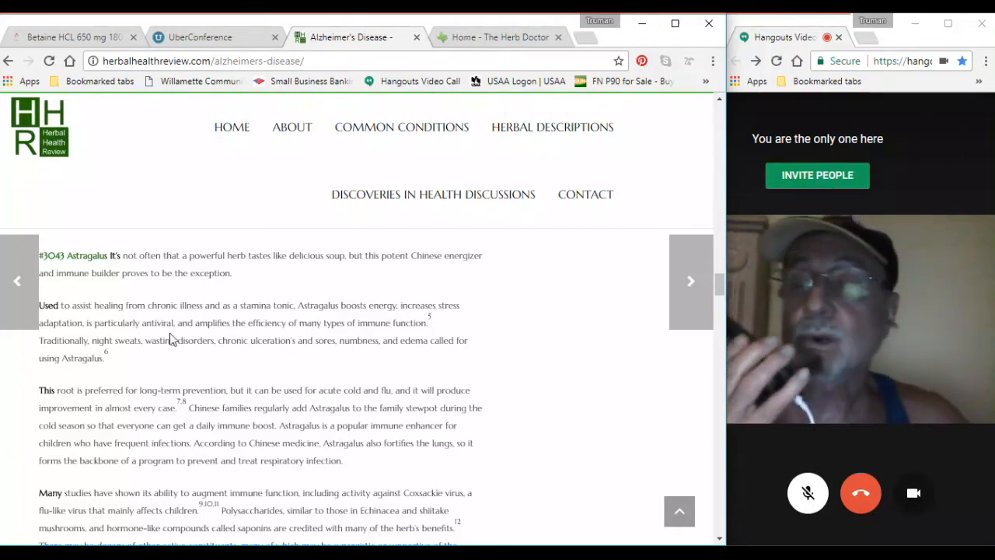
{"action": "scroll", "scroll_direction": "down", "scroll_amount": 3}
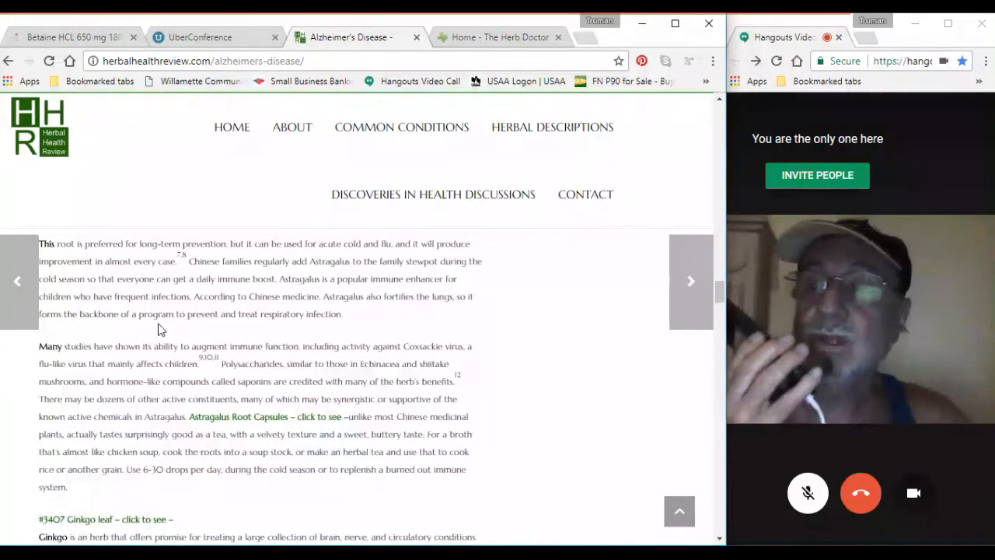
{"action": "scroll", "scroll_direction": "down", "scroll_amount": 3}
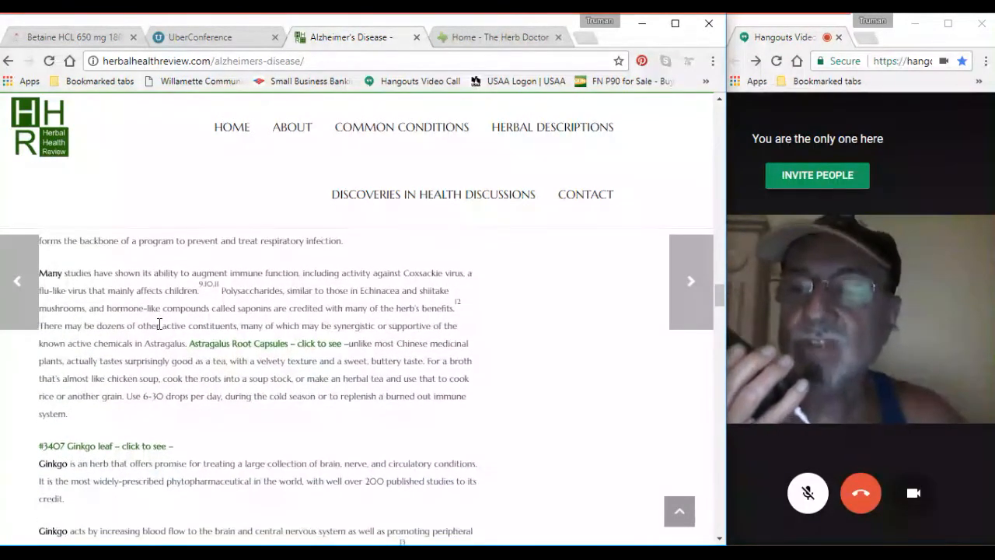
{"action": "scroll", "scroll_direction": "down", "scroll_amount": 3}
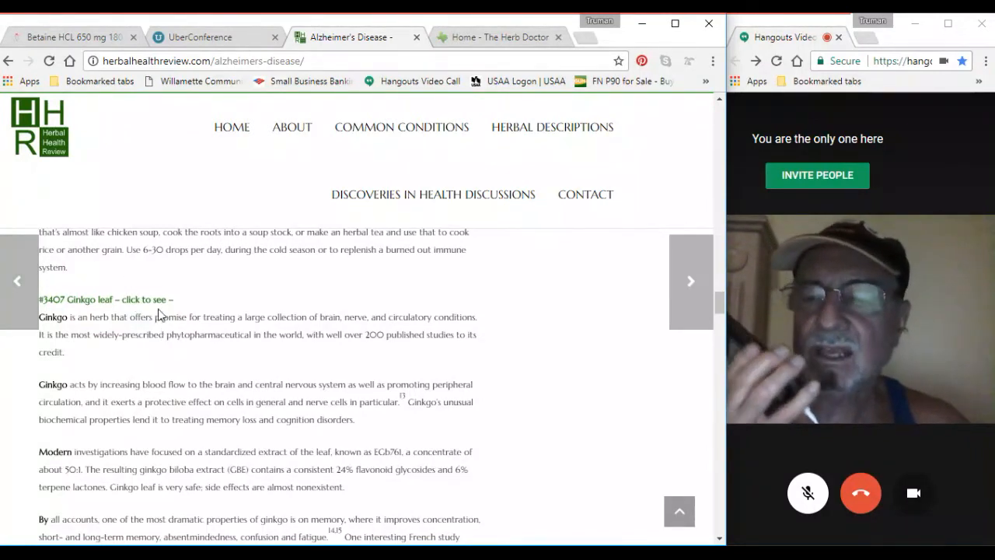
{"action": "mouse_move", "coordinate": [140, 363]}
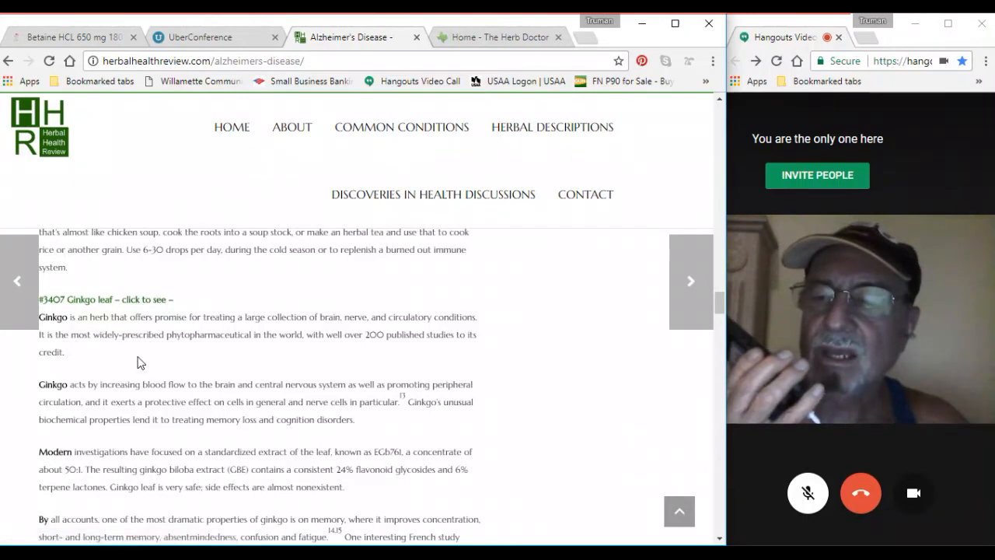
{"action": "mouse_move", "coordinate": [146, 332]}
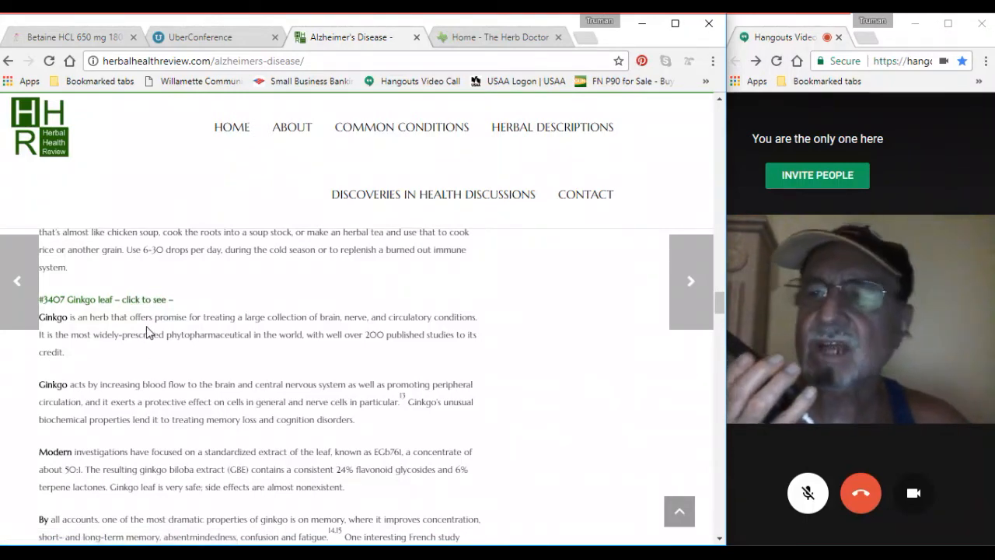
Step: Scroll past Ginkgo's dosage note to the #3427 Gotu kola leaf section
{"action": "scroll", "scroll_direction": "up", "scroll_amount": 3}
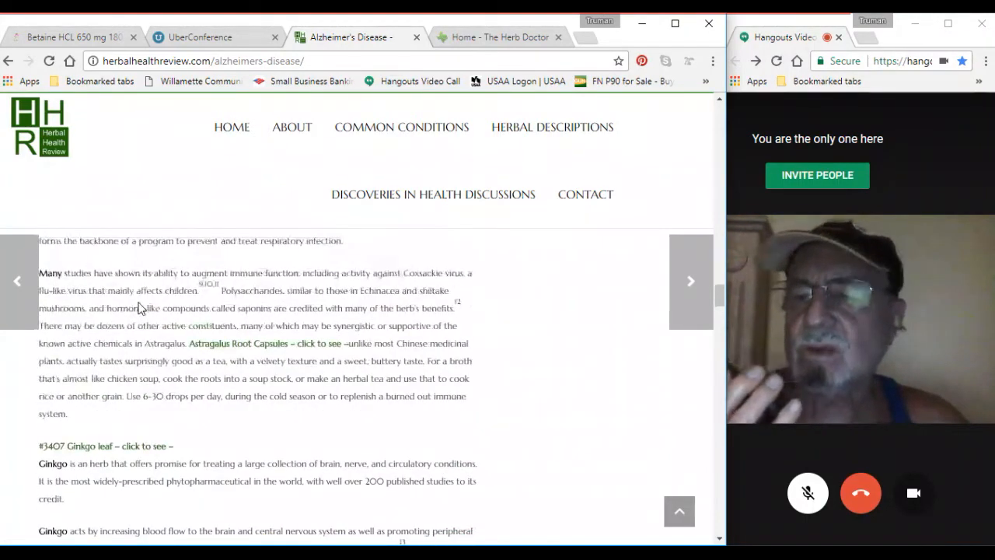
{"action": "scroll", "scroll_direction": "down", "scroll_amount": 3}
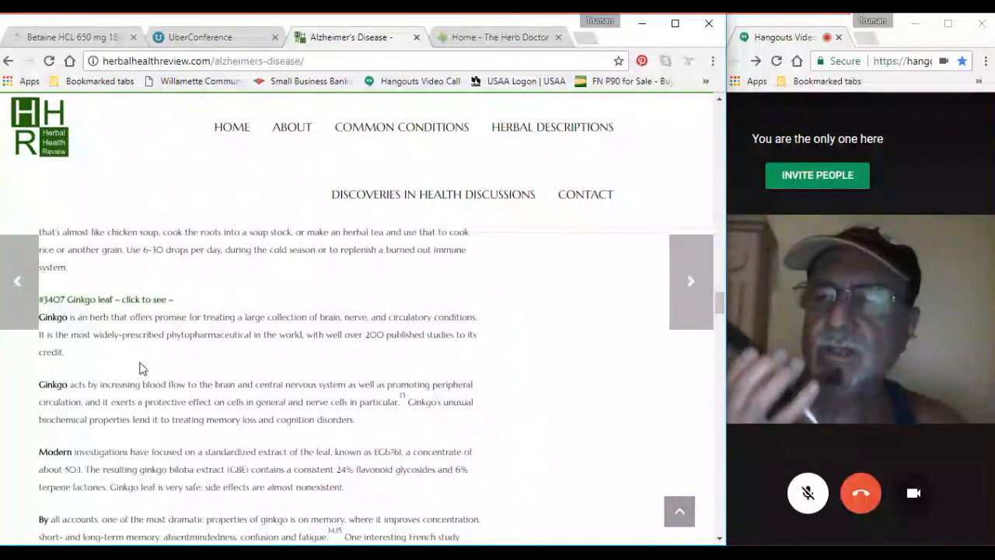
{"action": "scroll", "scroll_direction": "down", "scroll_amount": 3}
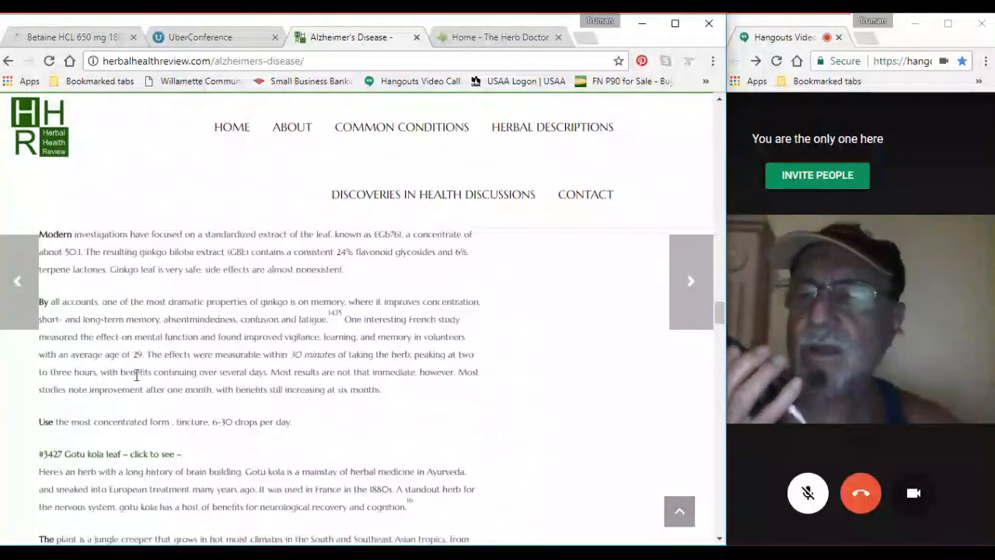
{"action": "scroll", "scroll_direction": "down", "scroll_amount": 3}
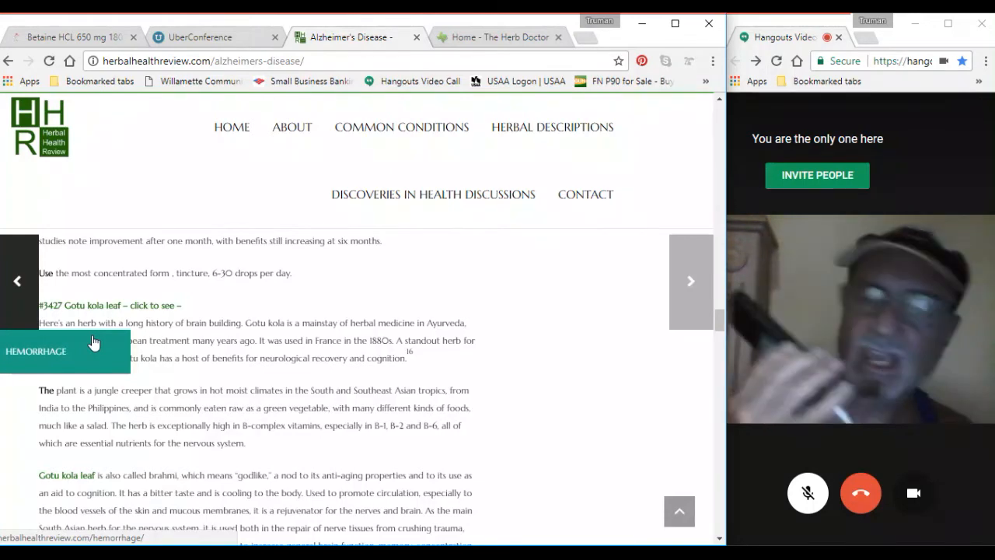
Step: Scroll past Gotu kola's dosing notes to the #3170 Calamus root section
{"action": "scroll", "scroll_direction": "down", "scroll_amount": 3}
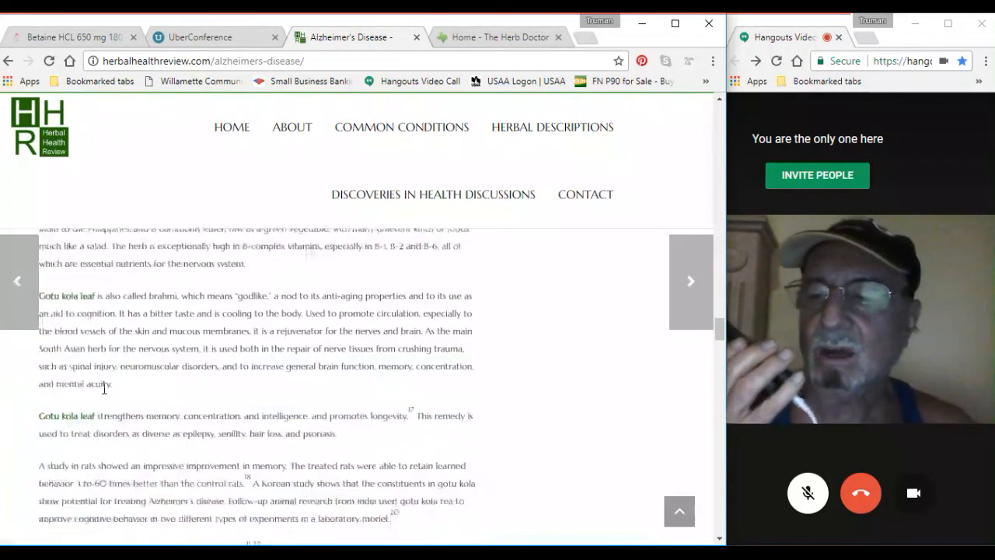
{"action": "scroll", "scroll_direction": "down", "scroll_amount": 3}
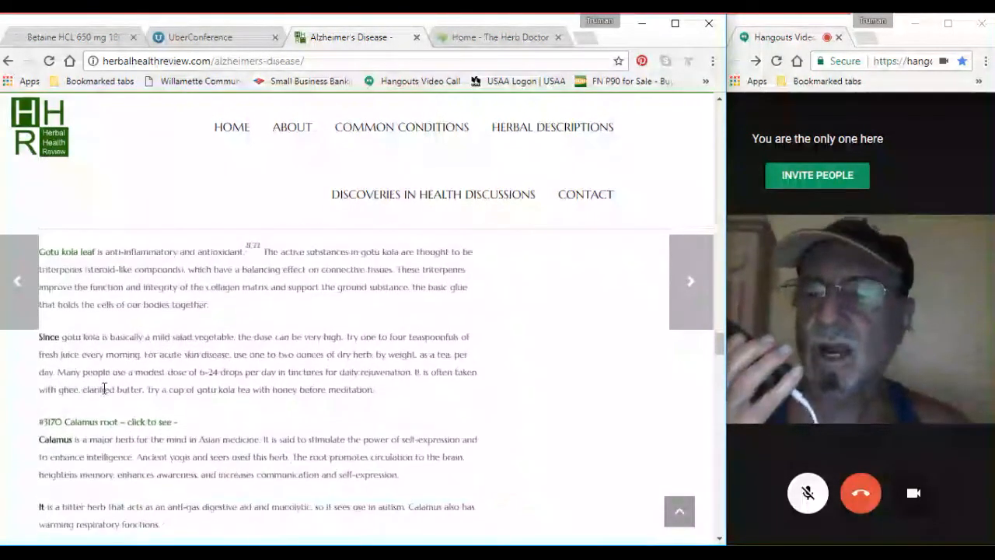
{"action": "scroll", "scroll_direction": "down", "scroll_amount": 3}
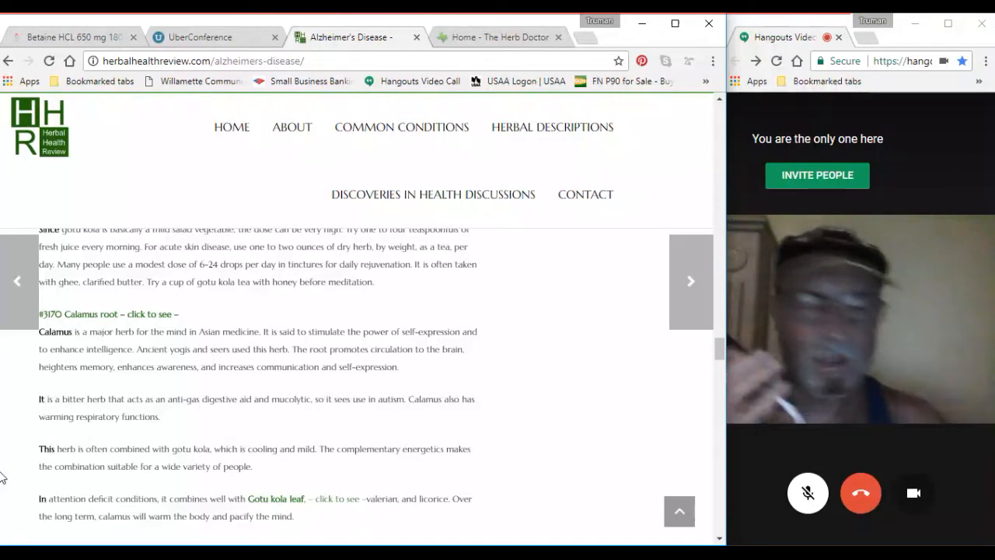
{"action": "mouse_move", "coordinate": [132, 311]}
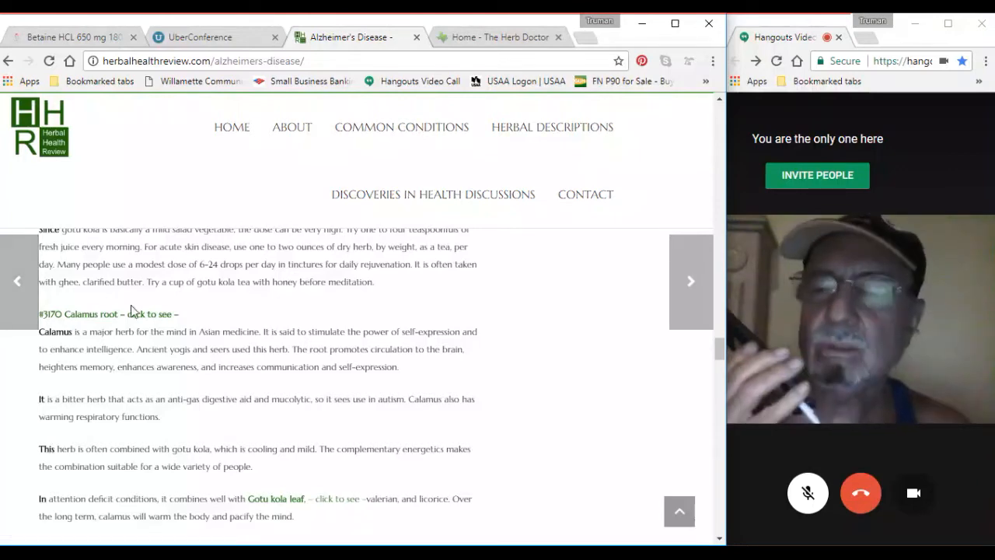
Step: Scroll up past the herb sections to the article's opening Alzheimer's Disease overview
{"action": "scroll", "scroll_direction": "down", "scroll_amount": 3}
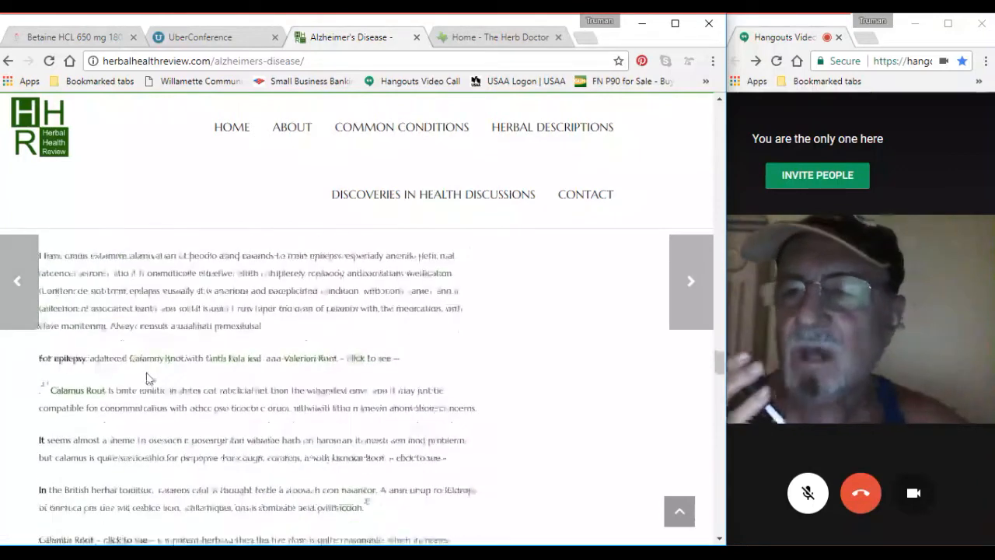
{"action": "scroll", "scroll_direction": "down", "scroll_amount": 3}
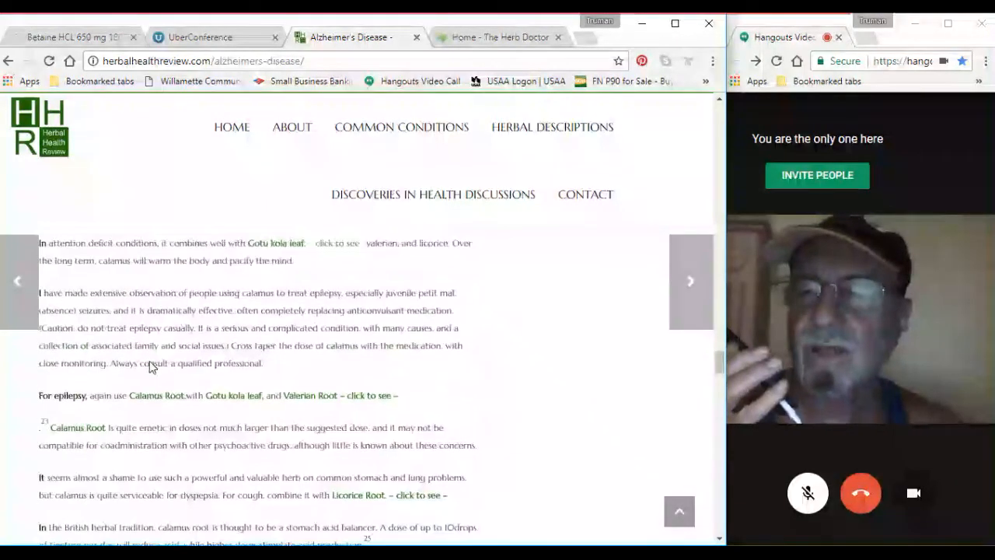
{"action": "scroll", "scroll_direction": "down", "scroll_amount": 3}
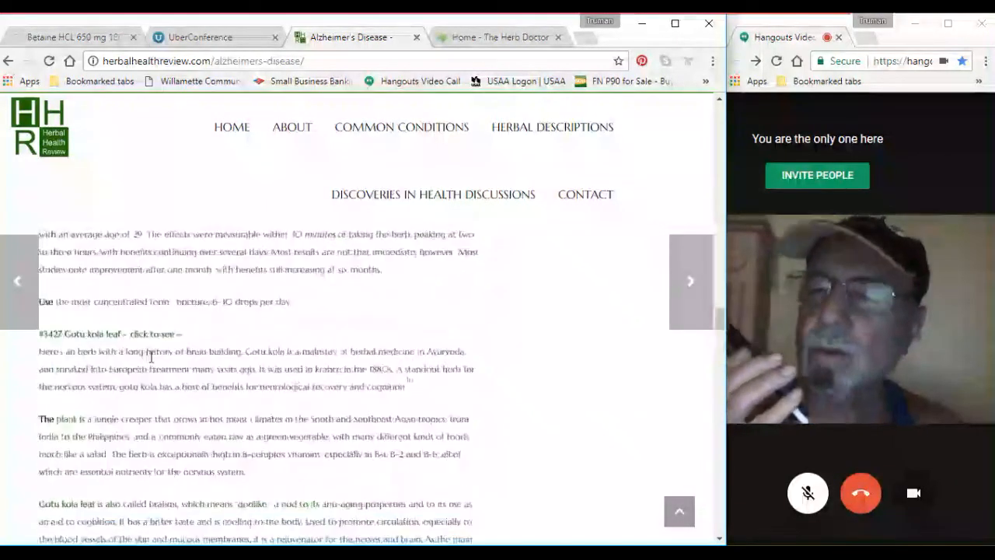
{"action": "scroll", "scroll_direction": "down", "scroll_amount": 3}
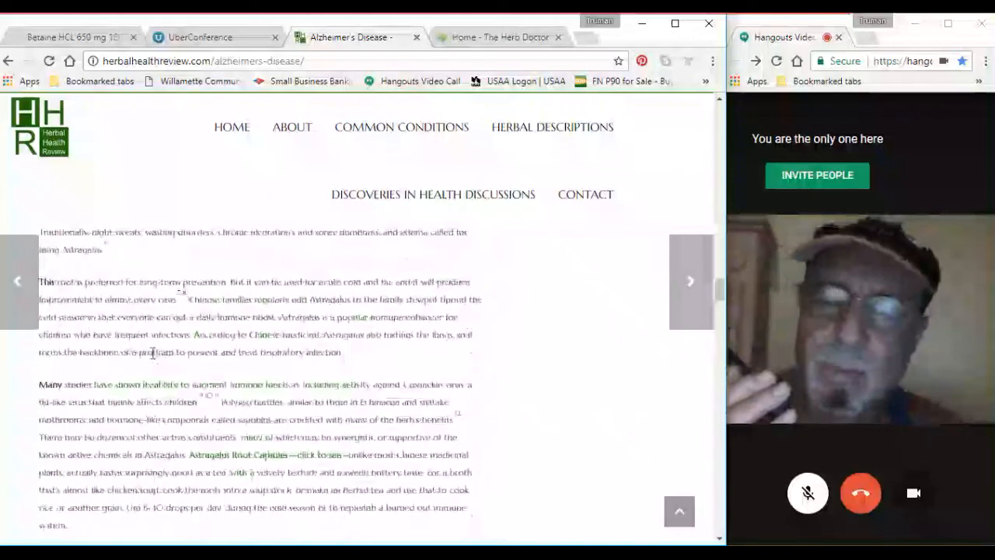
{"action": "scroll", "scroll_direction": "up", "scroll_amount": 3}
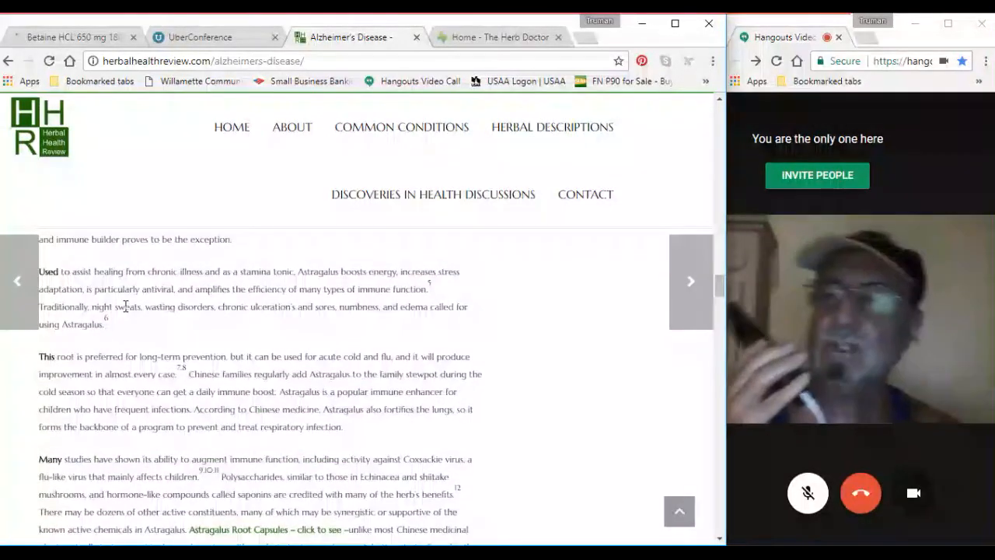
{"action": "scroll", "scroll_direction": "up", "scroll_amount": 3}
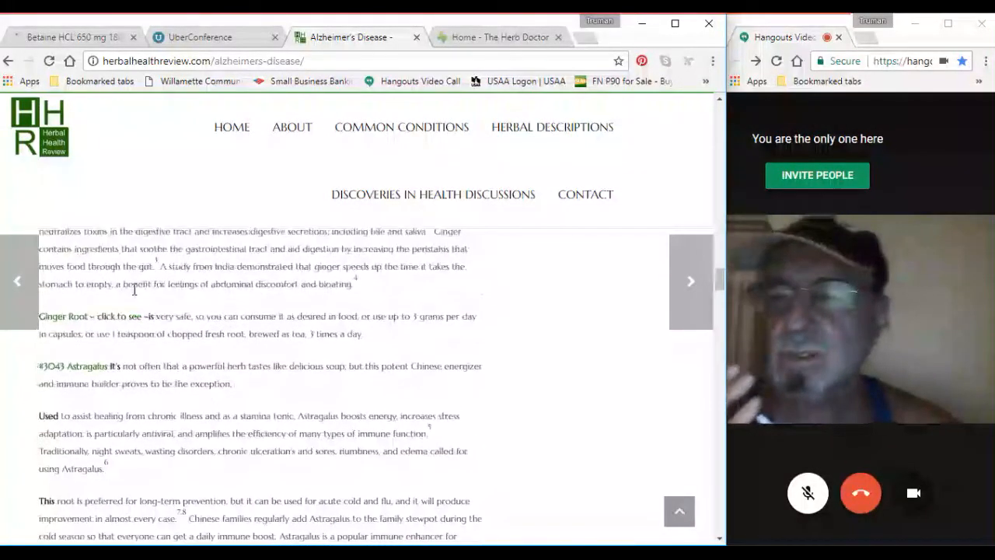
{"action": "scroll", "scroll_direction": "up", "scroll_amount": 3}
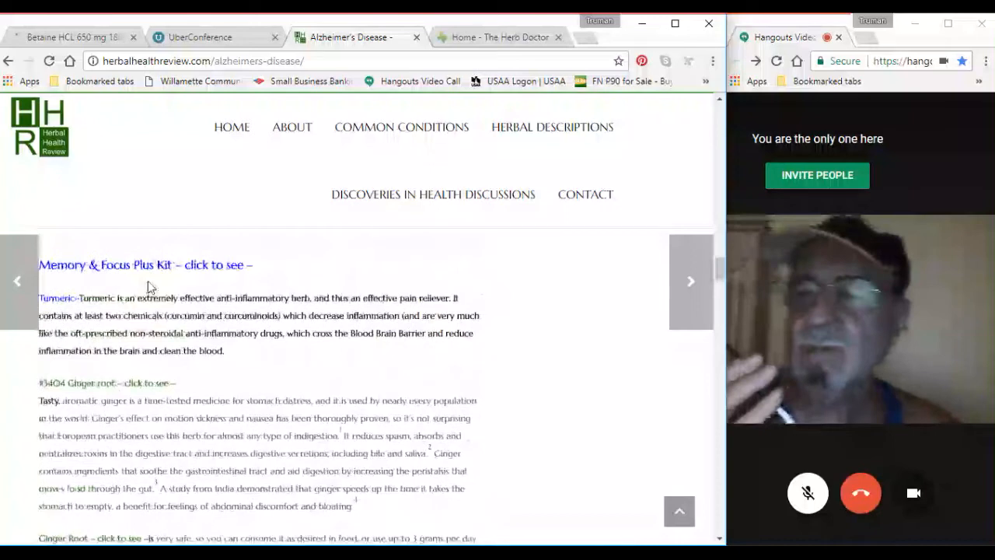
{"action": "scroll", "scroll_direction": "up", "scroll_amount": 3}
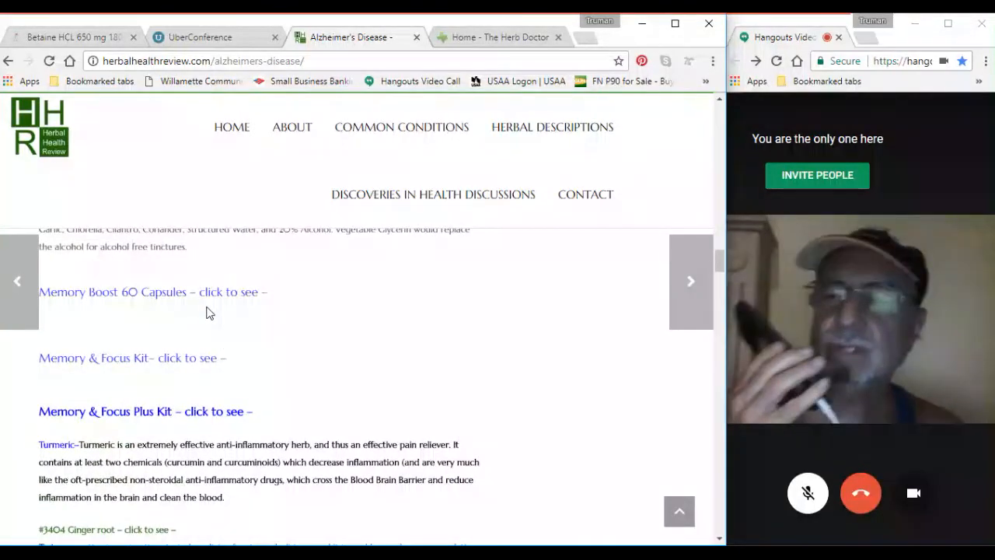
{"action": "scroll", "scroll_direction": "up", "scroll_amount": 3}
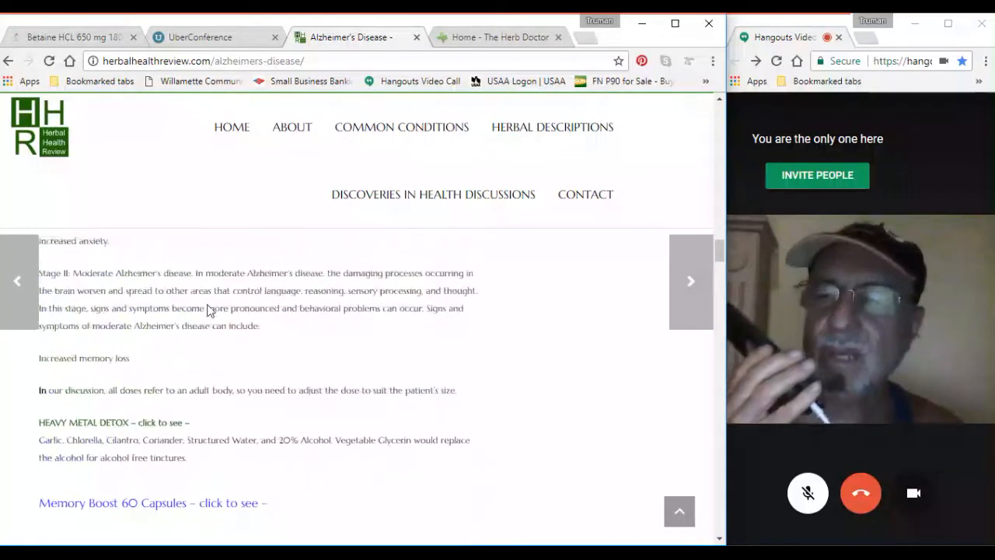
{"action": "scroll", "scroll_direction": "up", "scroll_amount": 3}
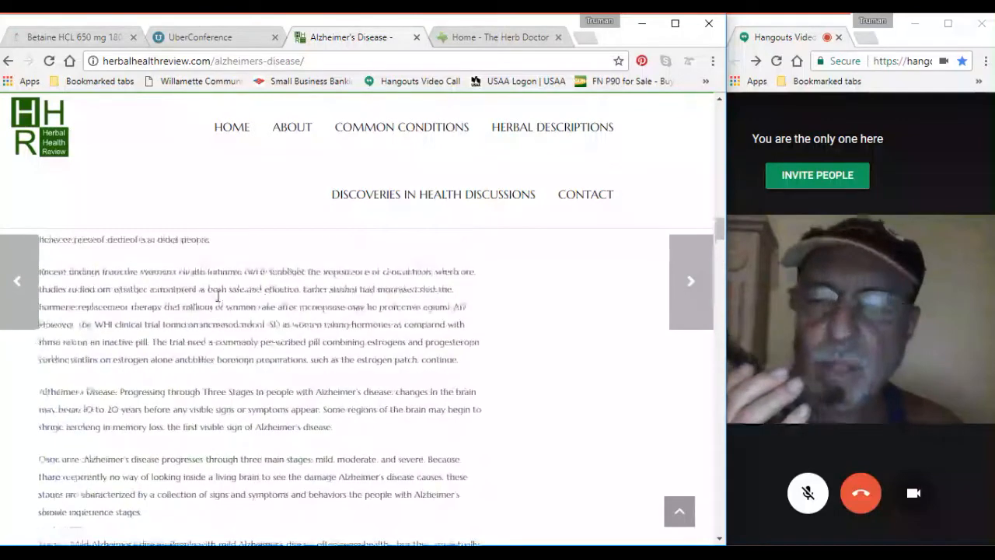
{"action": "scroll", "scroll_direction": "down", "scroll_amount": 3}
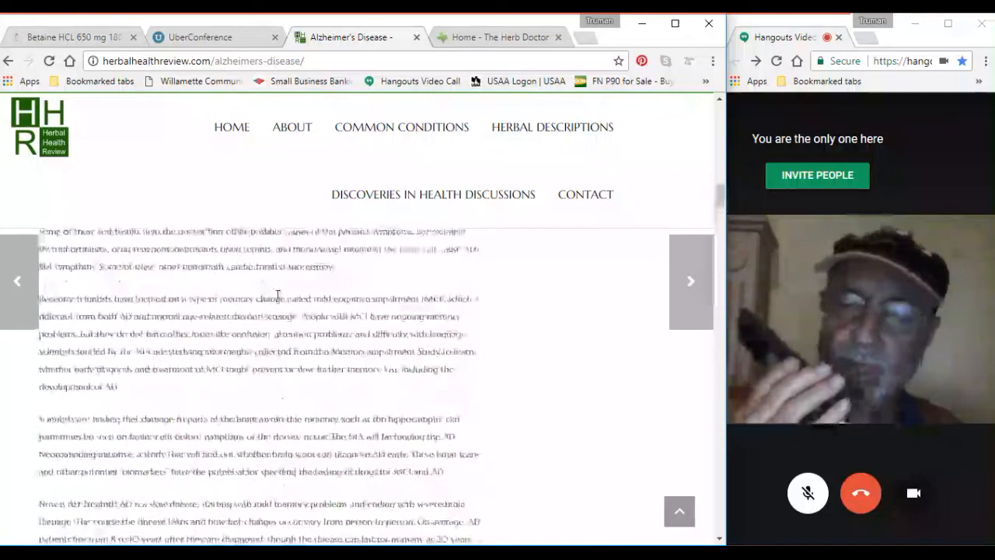
{"action": "scroll", "scroll_direction": "down", "scroll_amount": 3}
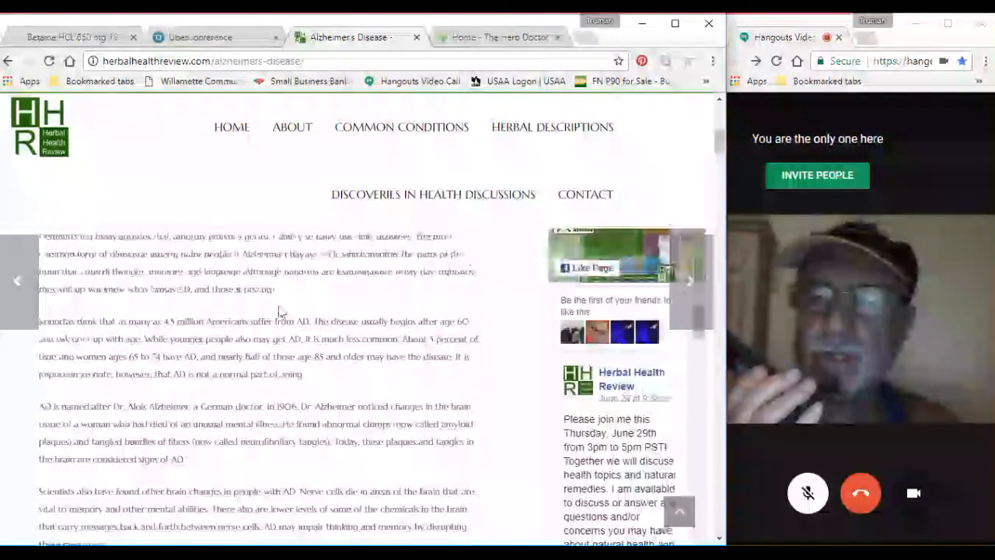
{"action": "scroll", "scroll_direction": "up", "scroll_amount": 3}
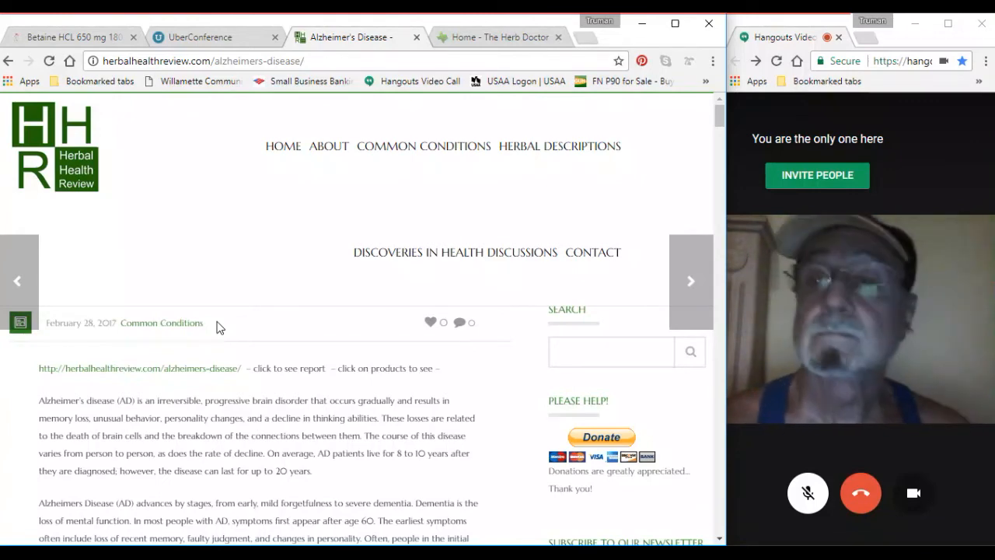
Step: Load the COMMON CONDITIONS page from the top menu and scroll its conditions list
{"action": "left_click", "coordinate": [423, 146]}
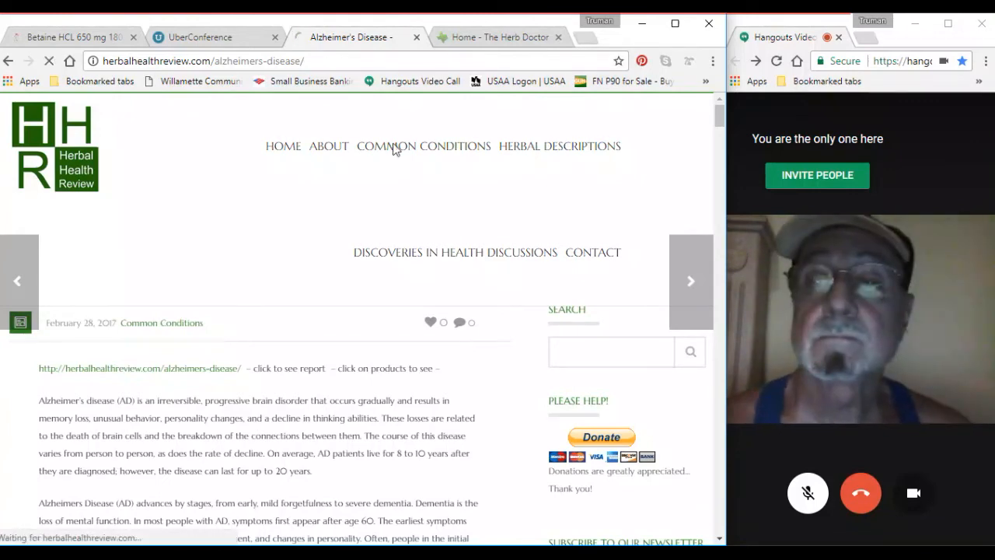
{"action": "left_click", "coordinate": [423, 146]}
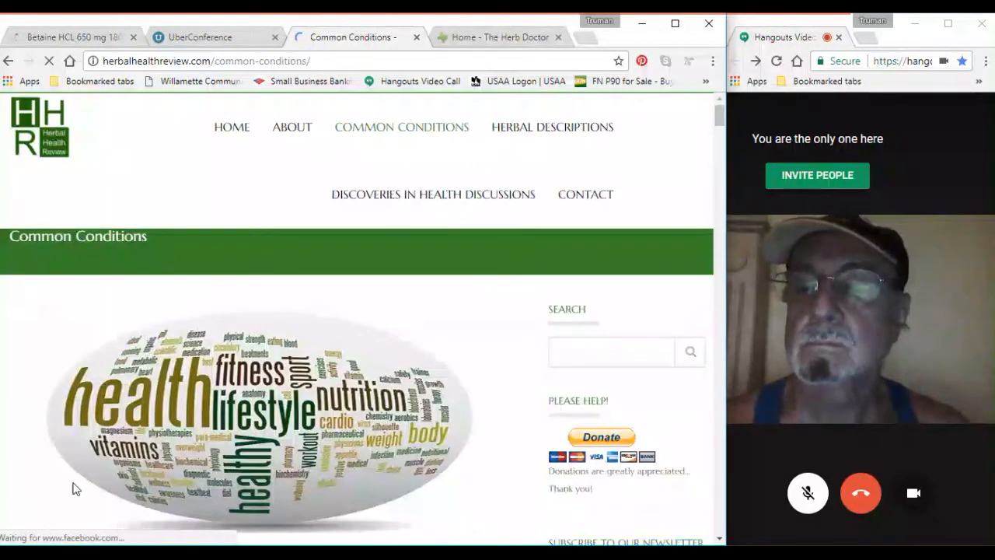
{"action": "scroll", "scroll_direction": "down", "scroll_amount": 3}
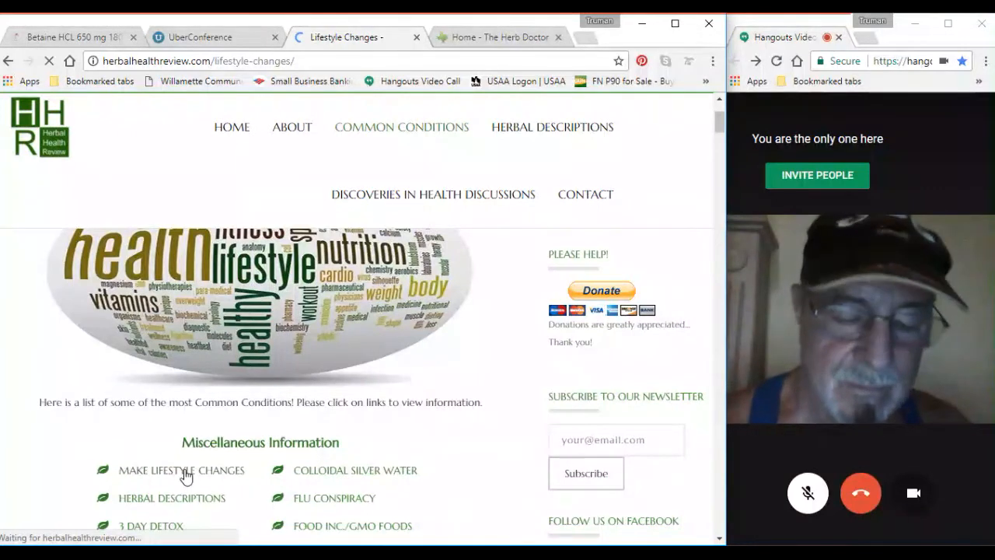
Step: Open MAKE LIFESTYLE CHANGES and scroll to the daily water routine and plant-based diet advice
{"action": "left_click", "coordinate": [182, 470]}
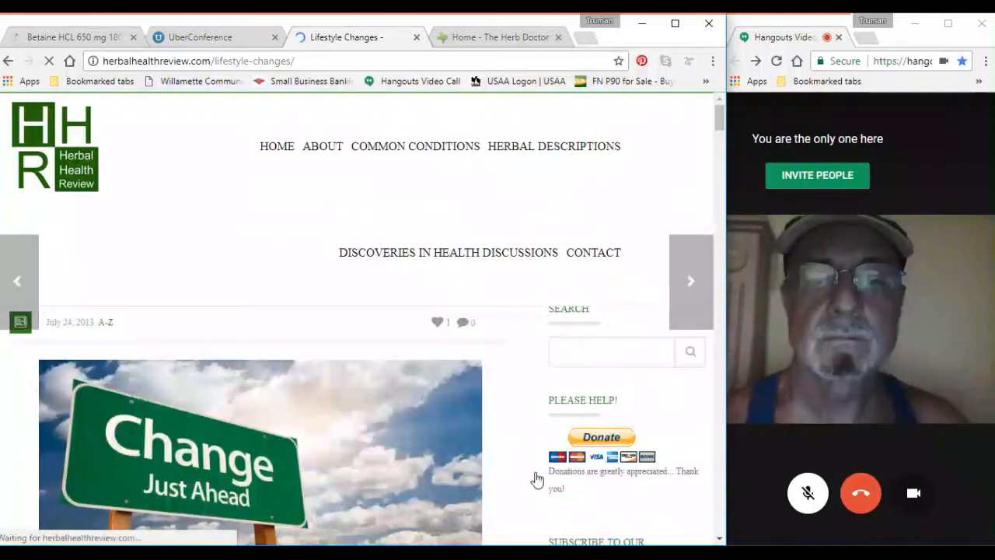
{"action": "scroll", "scroll_direction": "down", "scroll_amount": 3}
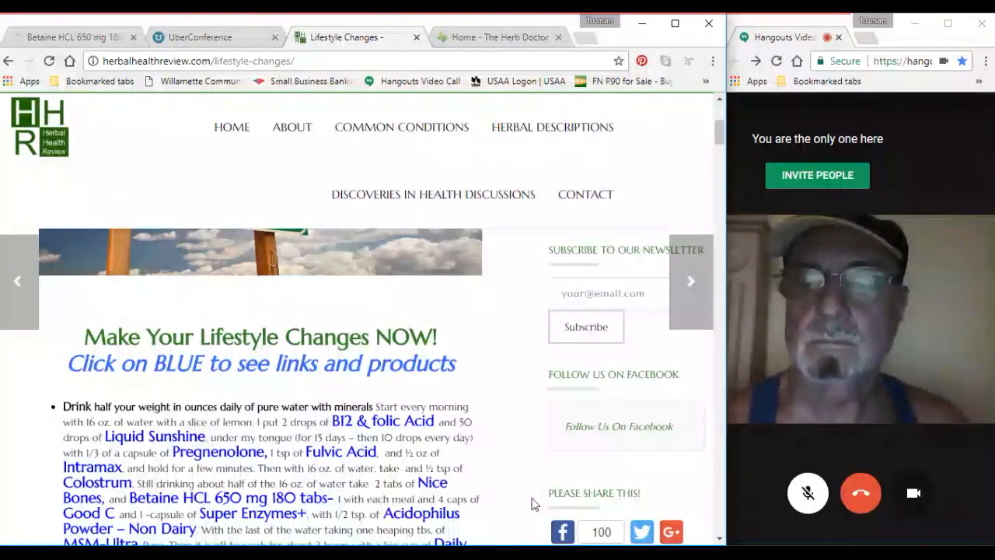
{"action": "scroll", "scroll_direction": "down", "scroll_amount": 3}
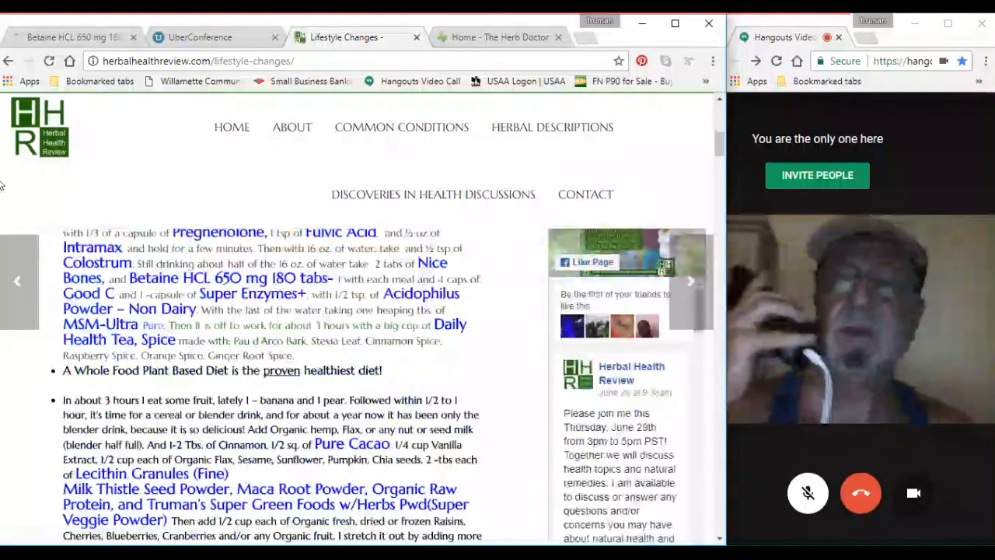
{"action": "mouse_move", "coordinate": [809, 286]}
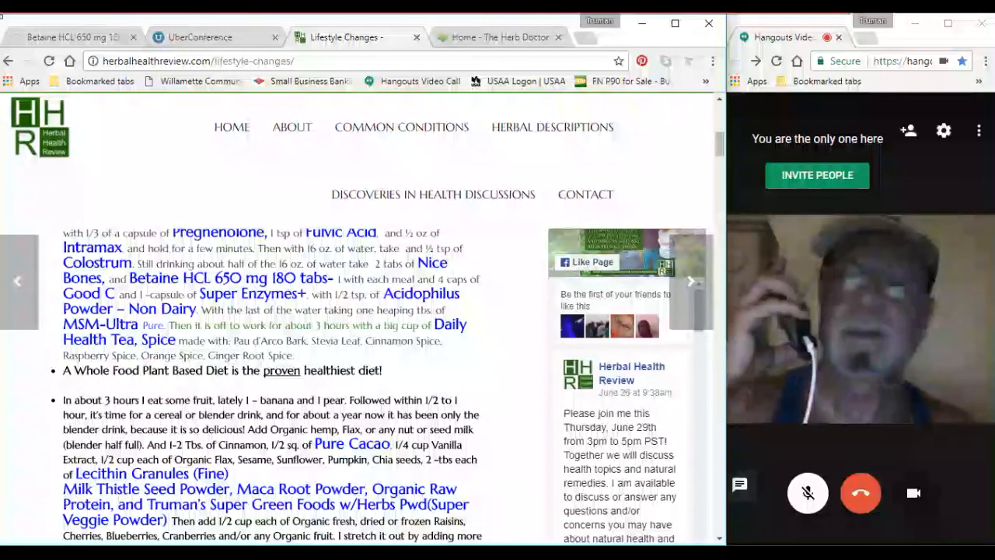
{"action": "mouse_move", "coordinate": [248, 39]}
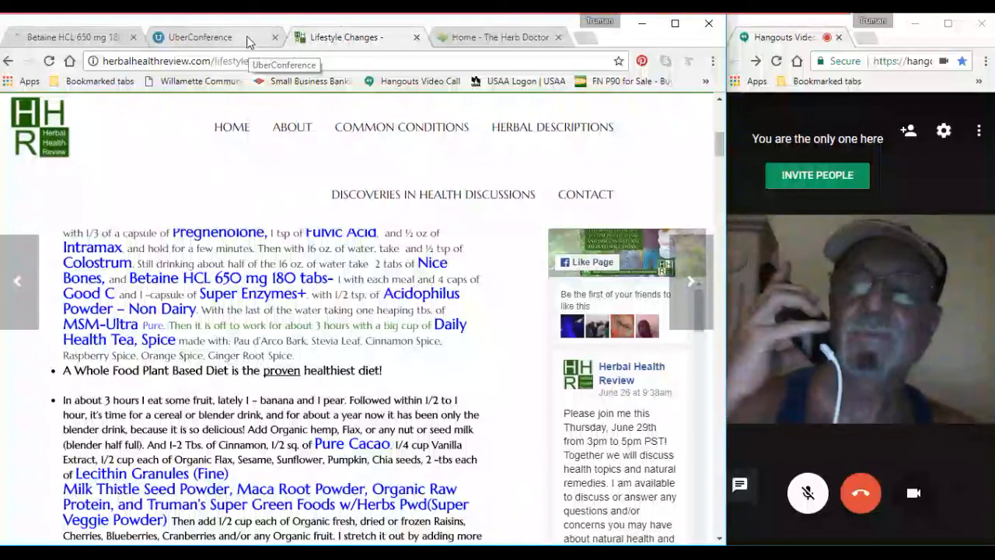
Step: Switch to the UberConference tab and scroll through the muted dial-in caller tiles
{"action": "left_click", "coordinate": [200, 36]}
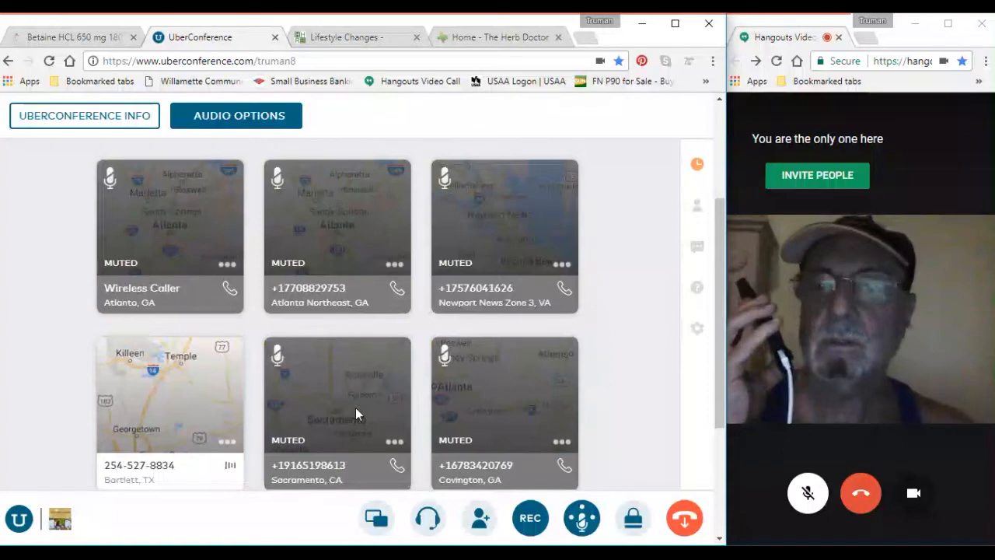
{"action": "scroll", "scroll_direction": "down", "scroll_amount": 3}
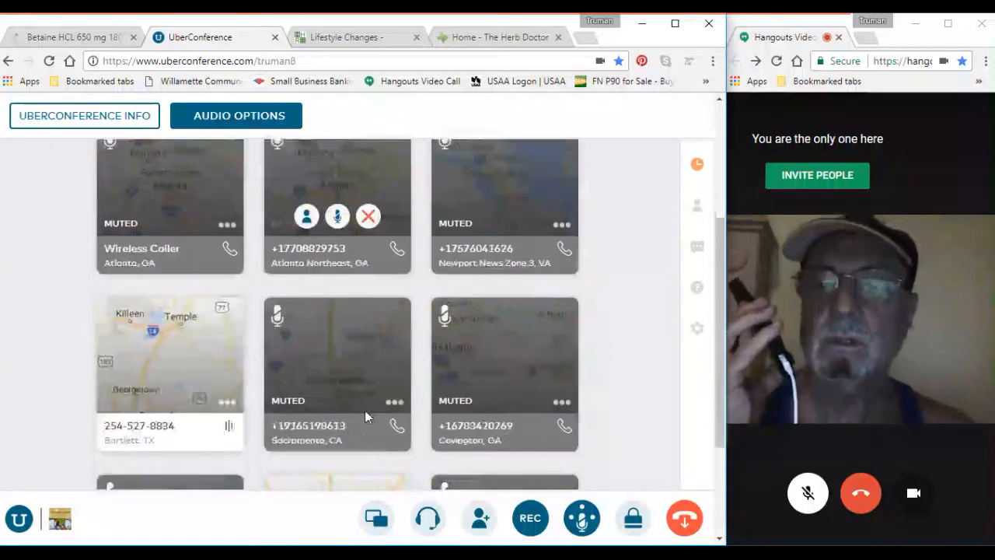
{"action": "scroll", "scroll_direction": "down", "scroll_amount": 3}
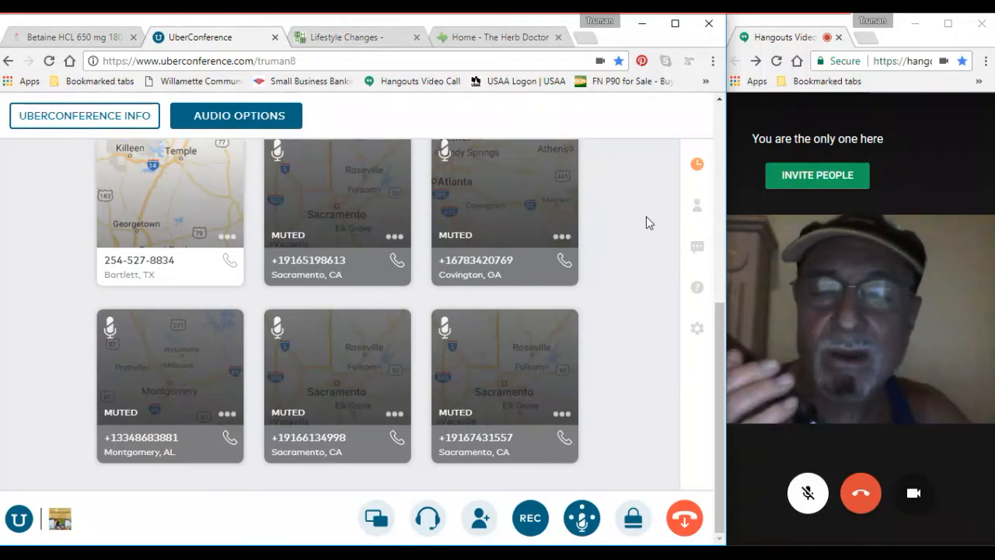
{"action": "mouse_move", "coordinate": [663, 261]}
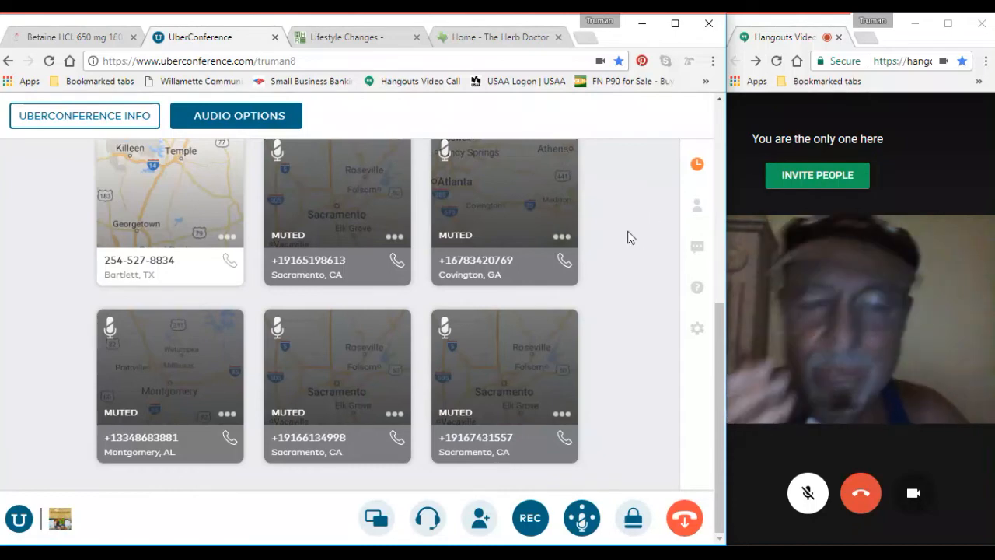
{"action": "scroll", "scroll_direction": "up", "scroll_amount": 3}
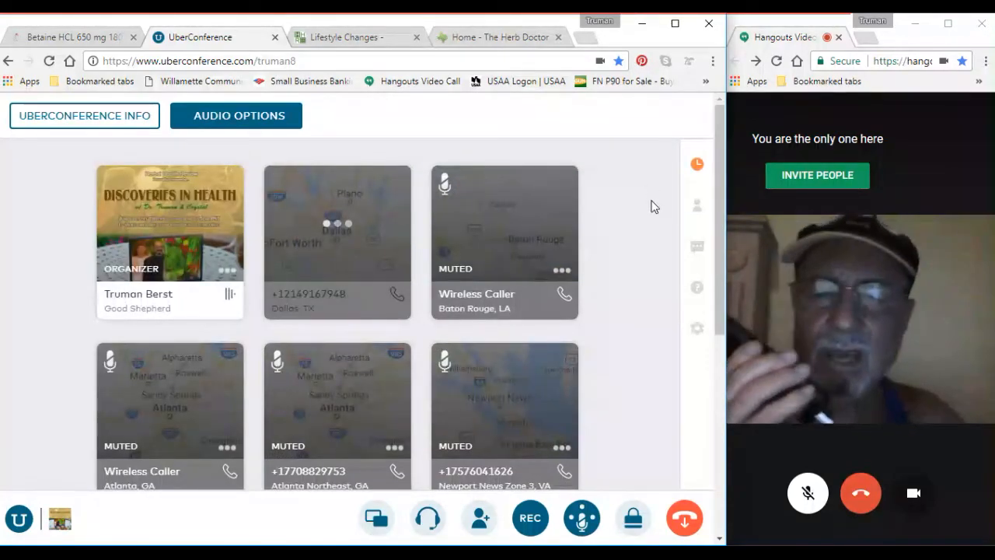
{"action": "scroll", "scroll_direction": "down", "scroll_amount": 3}
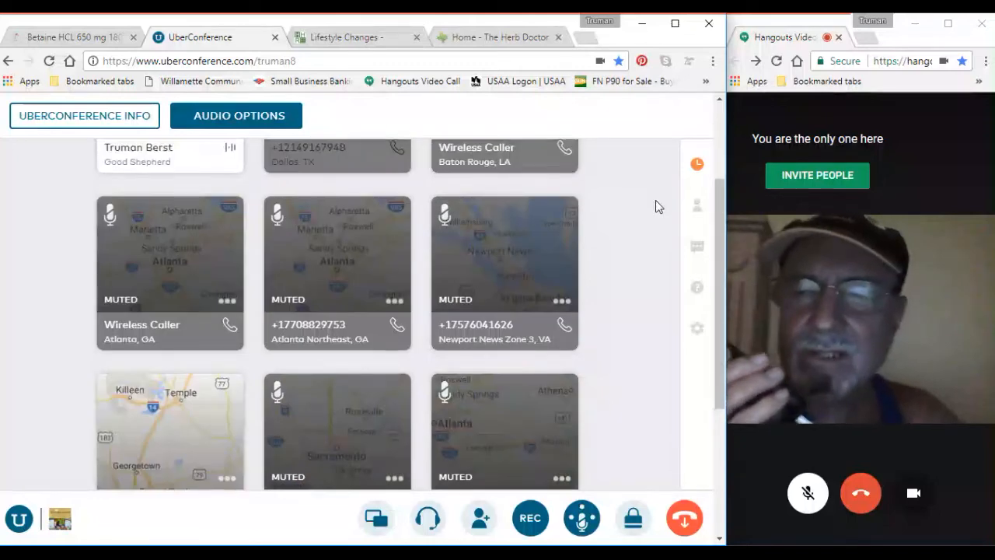
{"action": "scroll", "scroll_direction": "down", "scroll_amount": 3}
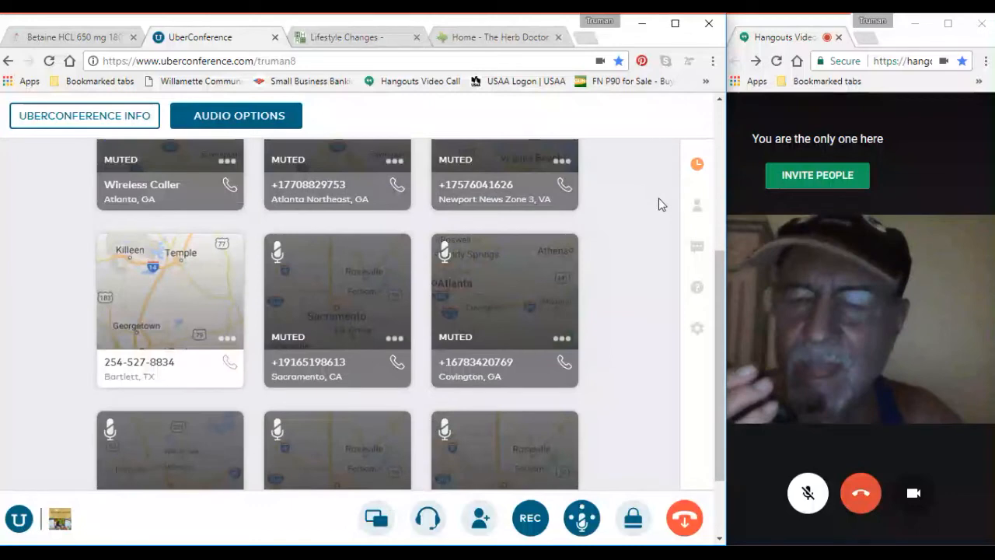
{"action": "scroll", "scroll_direction": "down", "scroll_amount": 3}
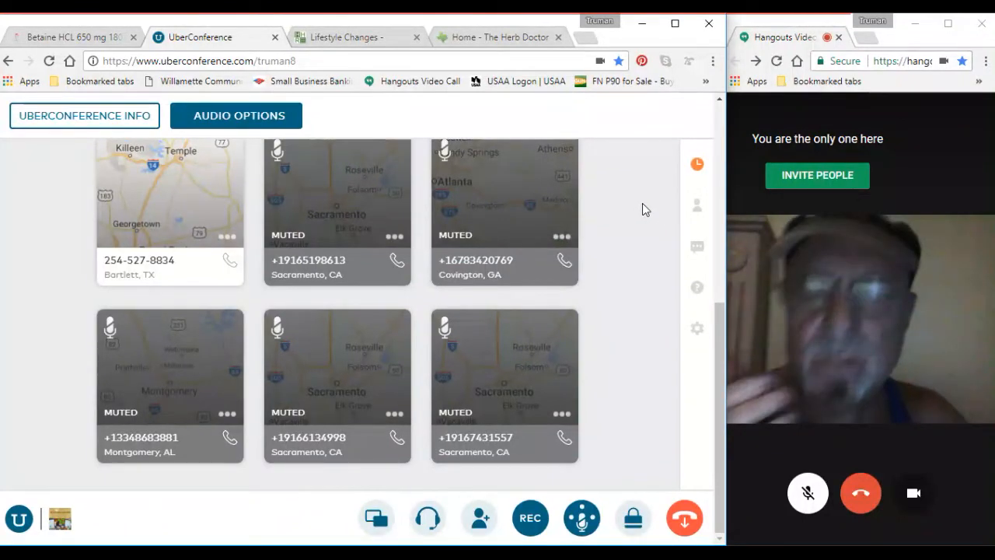
{"action": "mouse_move", "coordinate": [640, 231]}
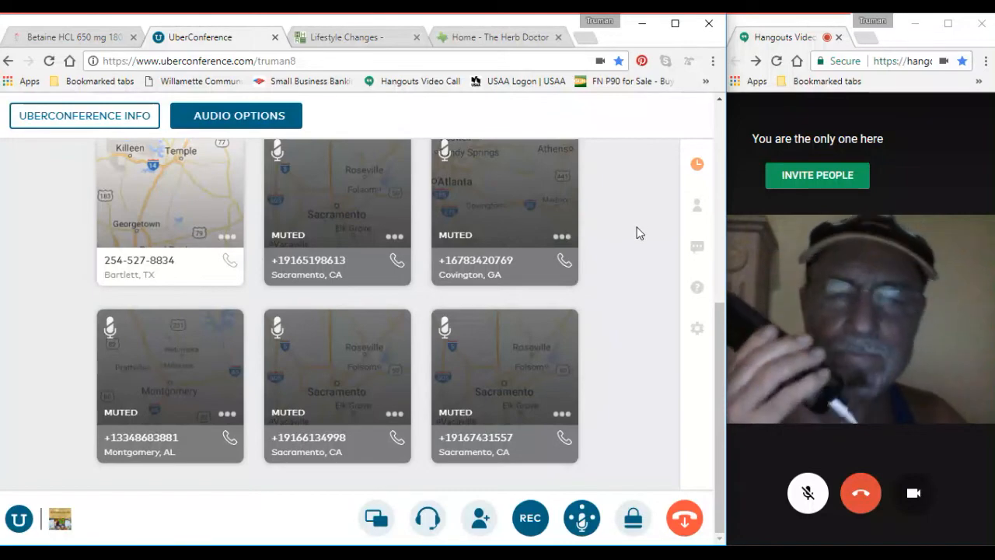
{"action": "scroll", "scroll_direction": "up", "scroll_amount": 3}
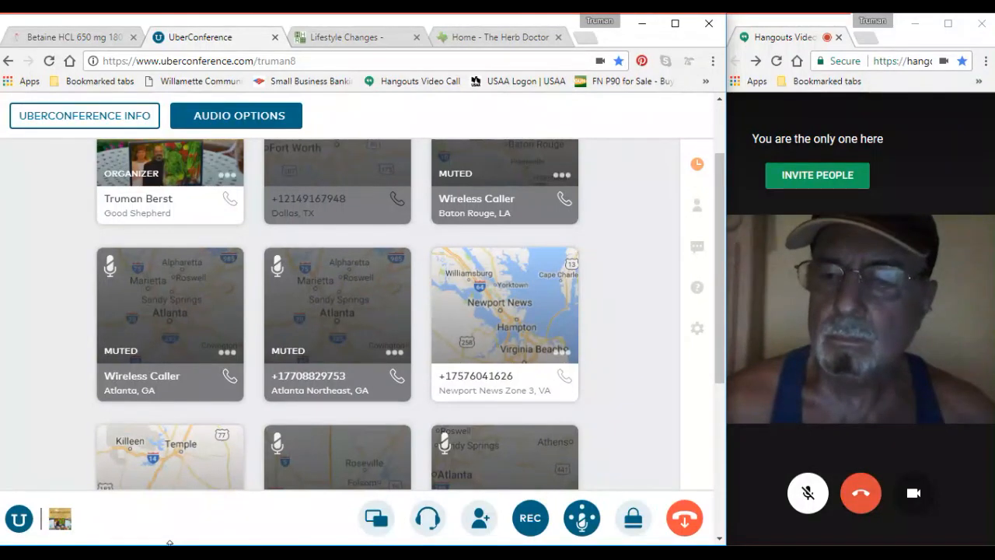
{"action": "scroll", "scroll_direction": "down", "scroll_amount": 3}
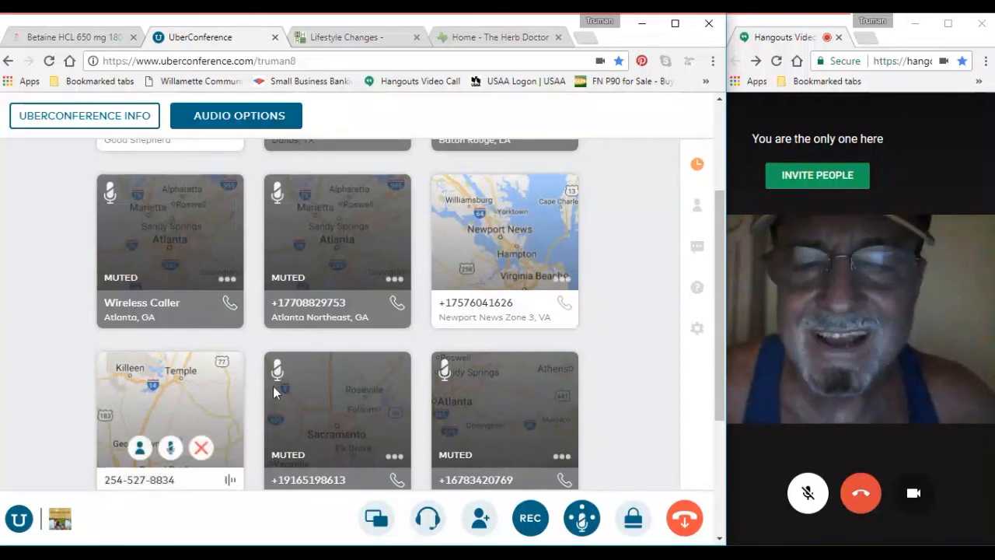
{"action": "mouse_move", "coordinate": [337, 400]}
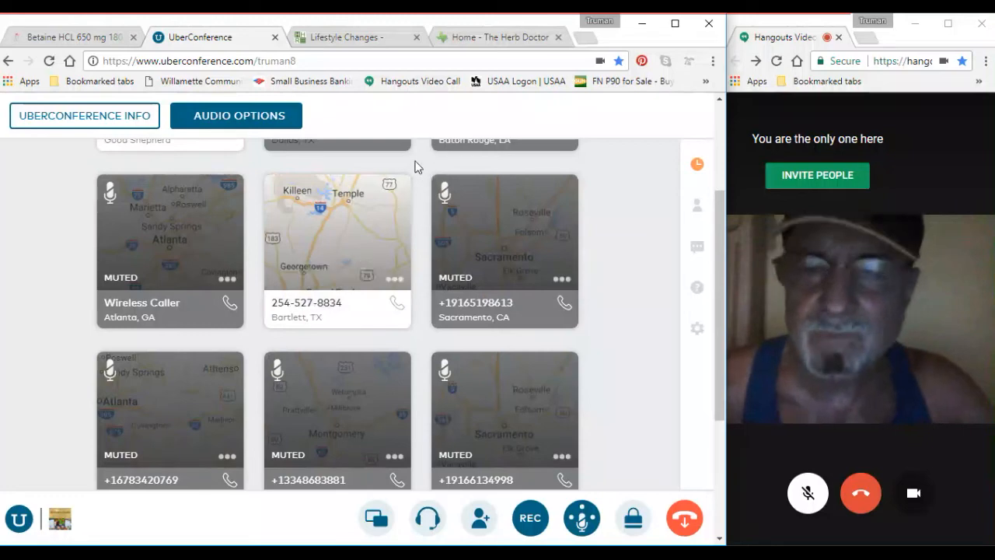
{"action": "mouse_move", "coordinate": [420, 335]}
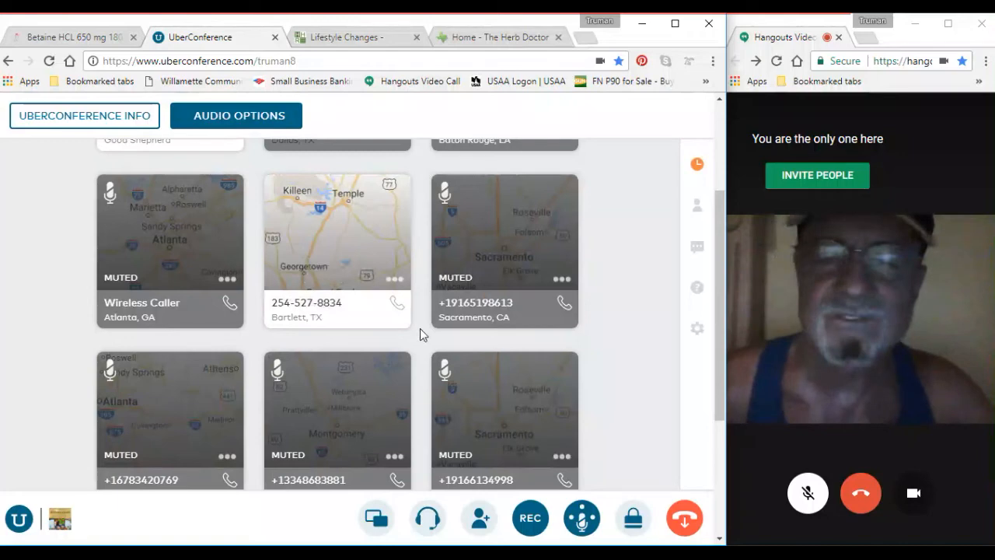
{"action": "mouse_move", "coordinate": [420, 330]}
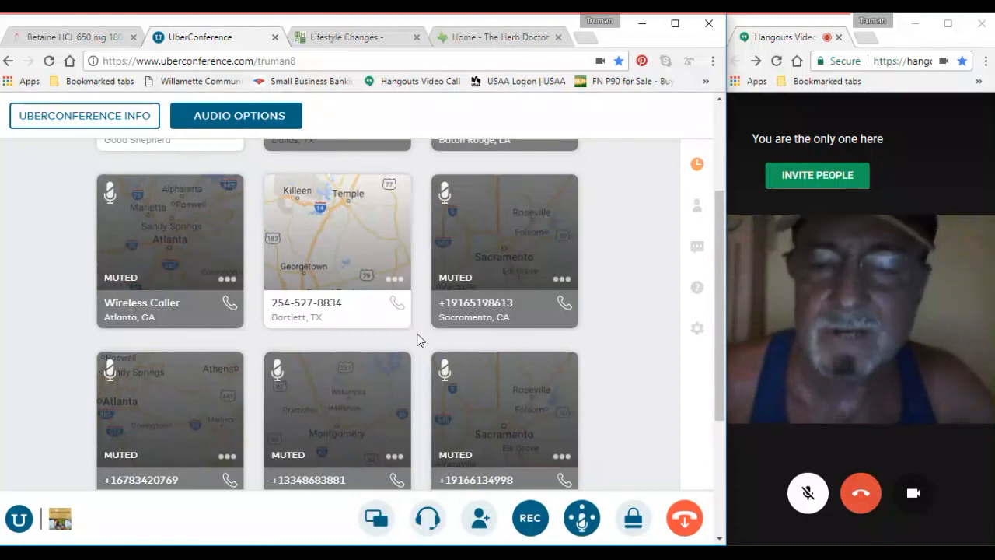
{"action": "mouse_move", "coordinate": [388, 340]}
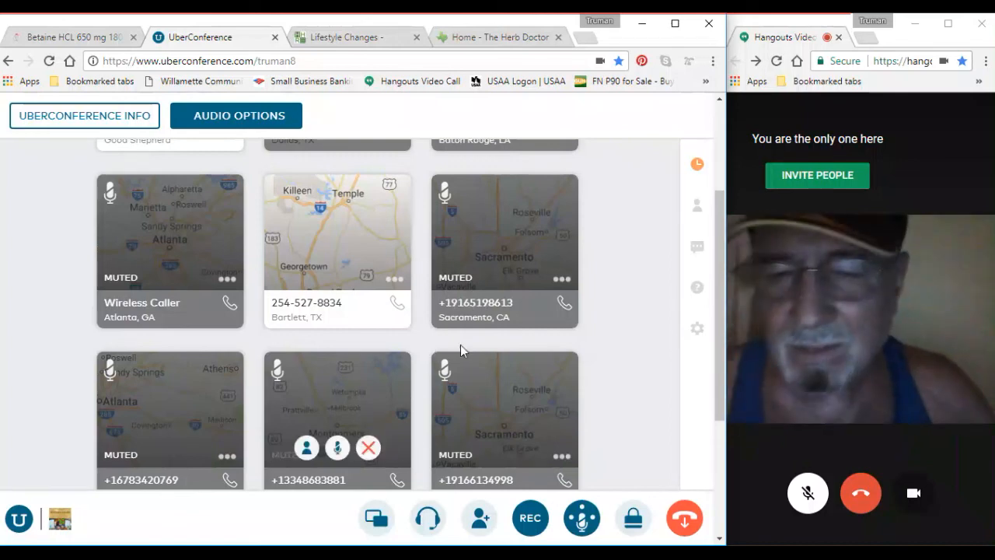
{"action": "mouse_move", "coordinate": [613, 176]}
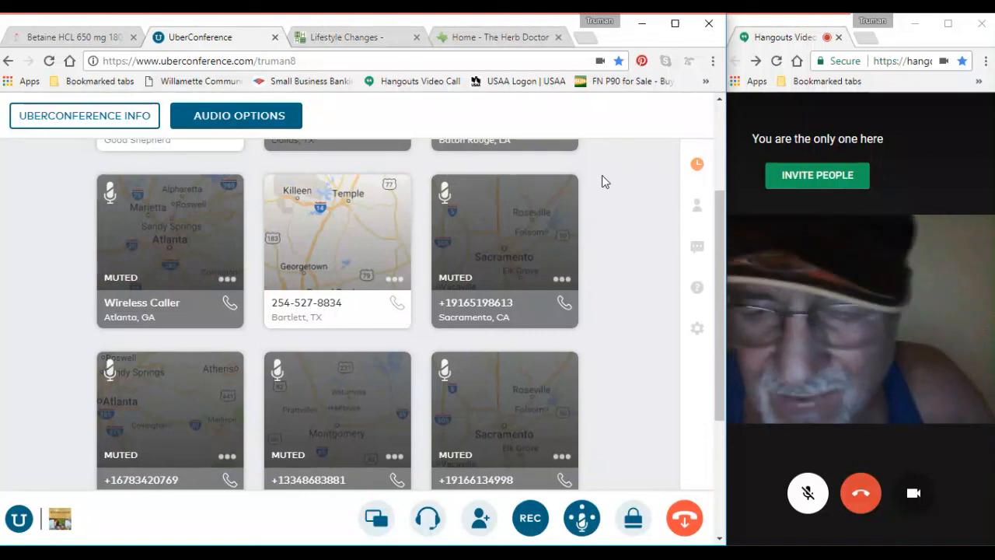
{"action": "mouse_move", "coordinate": [606, 192]}
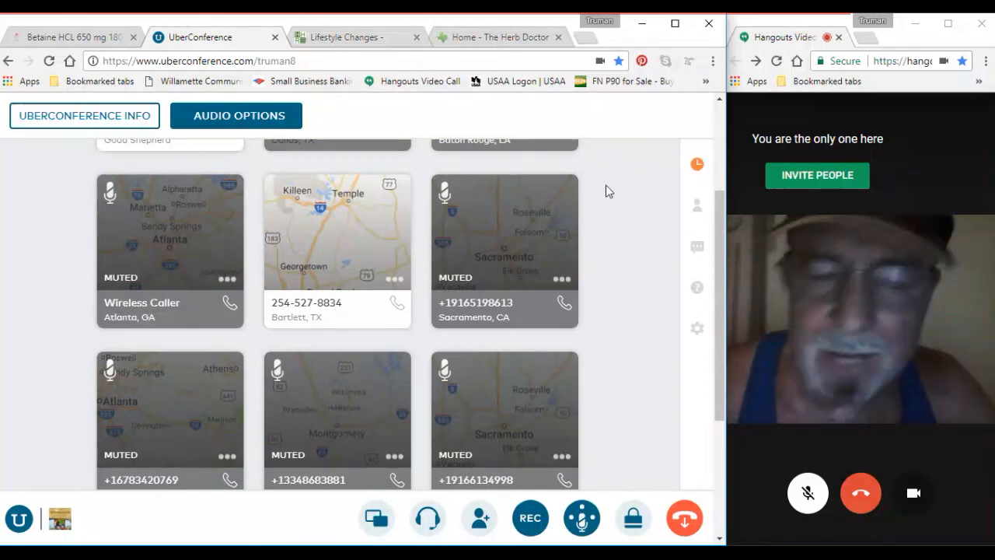
{"action": "mouse_move", "coordinate": [632, 206]}
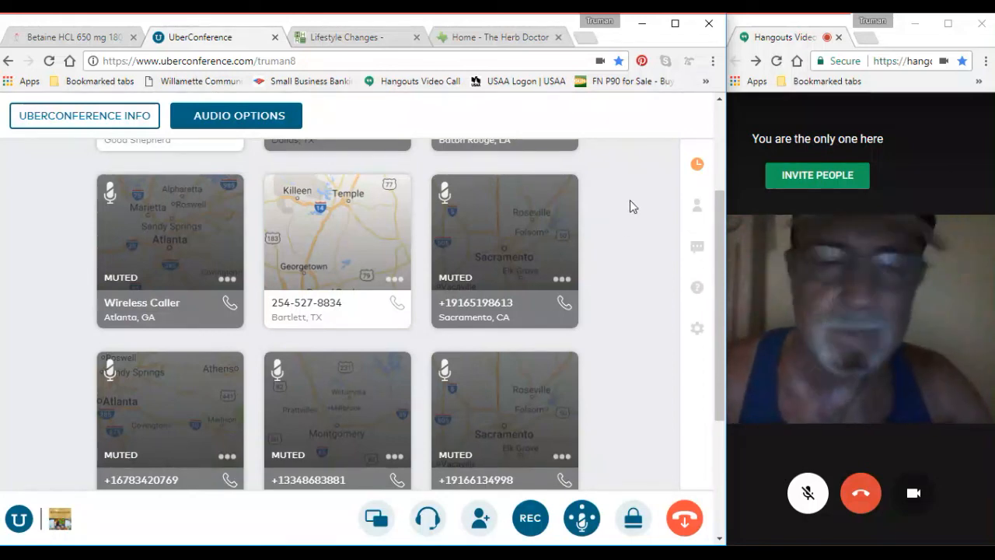